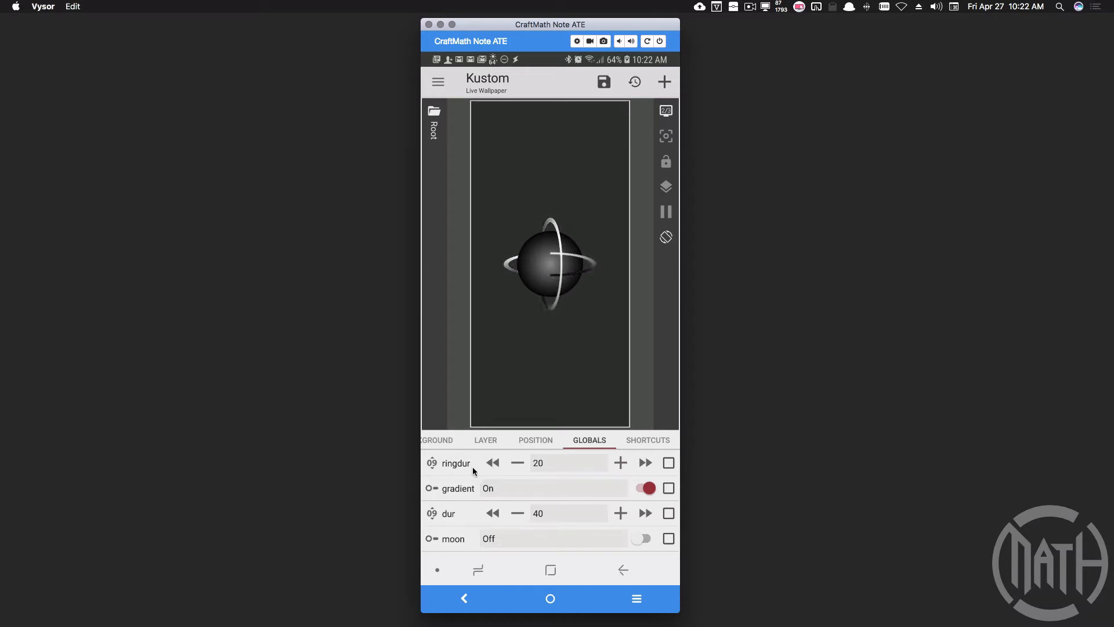
In Globals, set ringdur to 21 and turn gradient off.
click(492, 462)
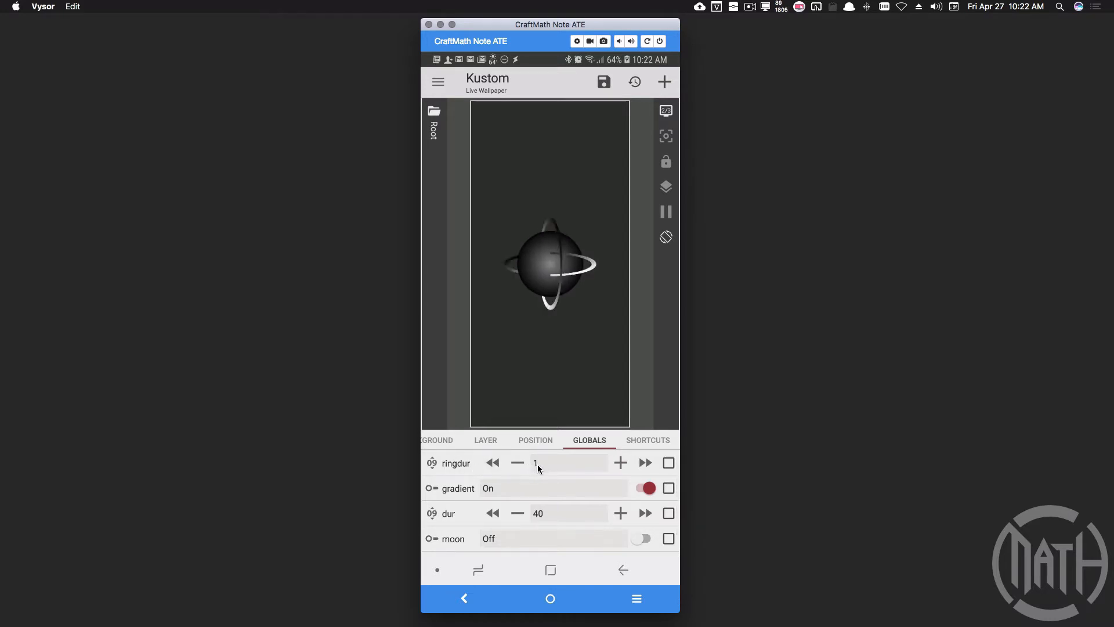
click(603, 81)
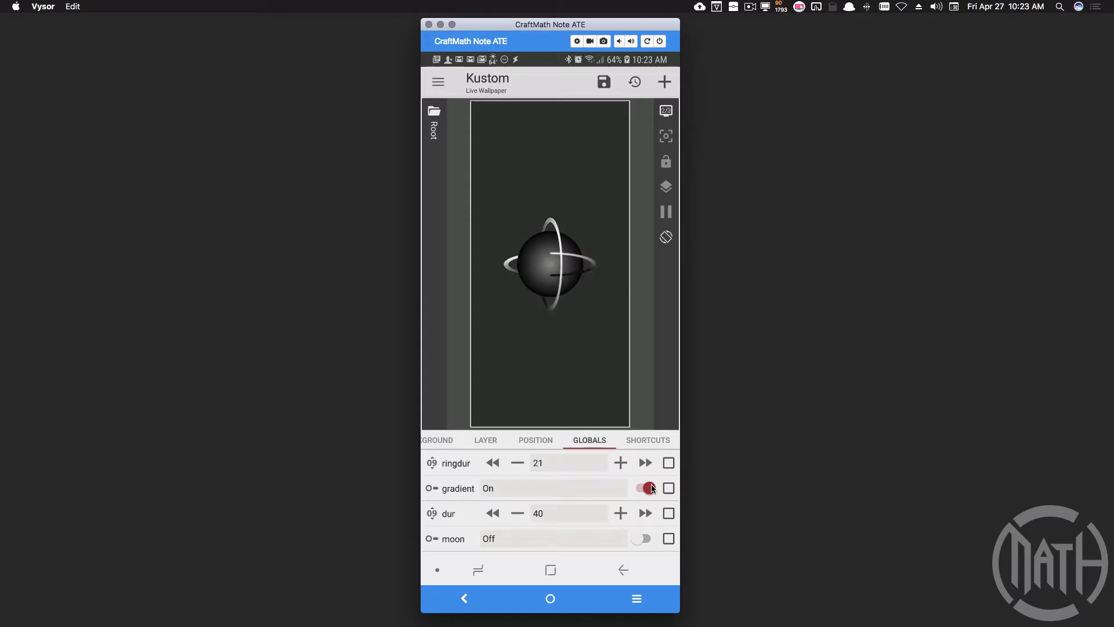
click(642, 488)
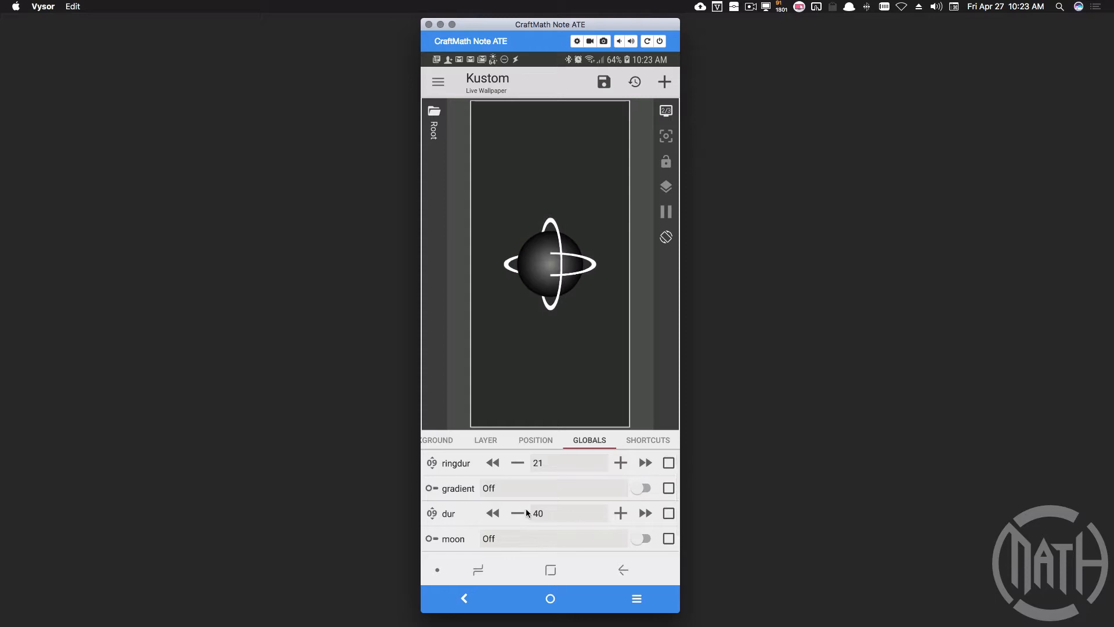
scroll(down, 3)
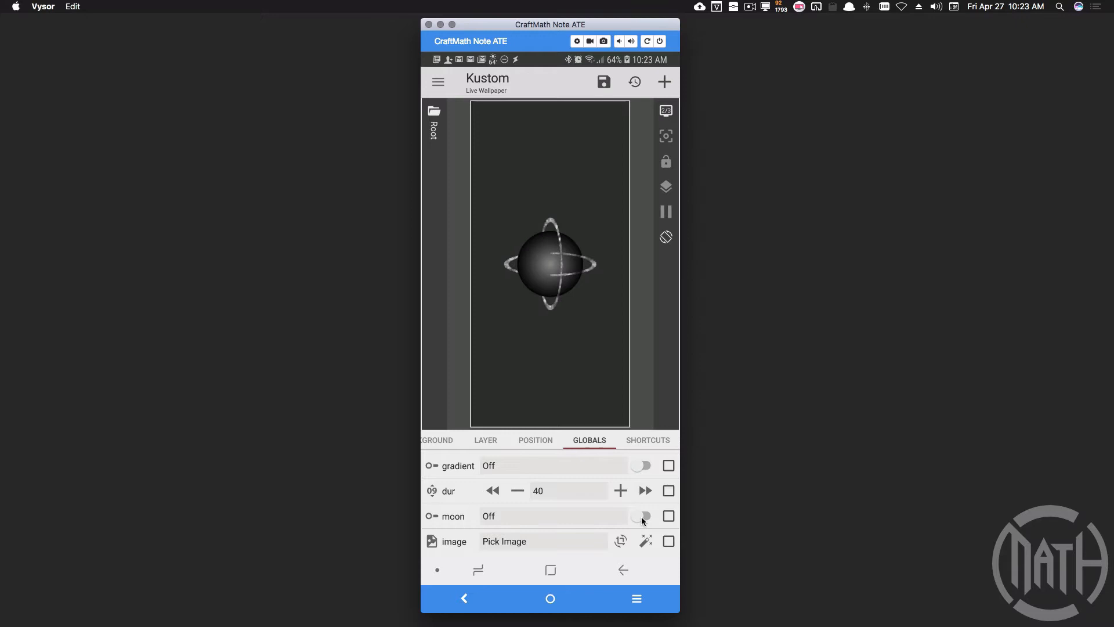
Turn the moon global on and raise dur from 40 to 60.
click(640, 516)
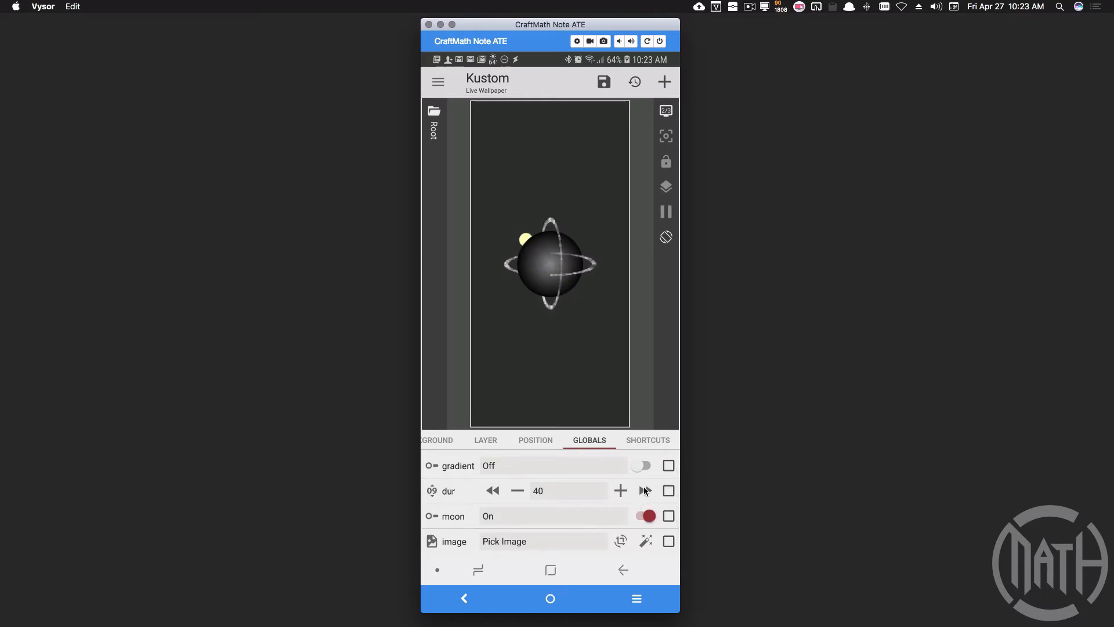
click(619, 491)
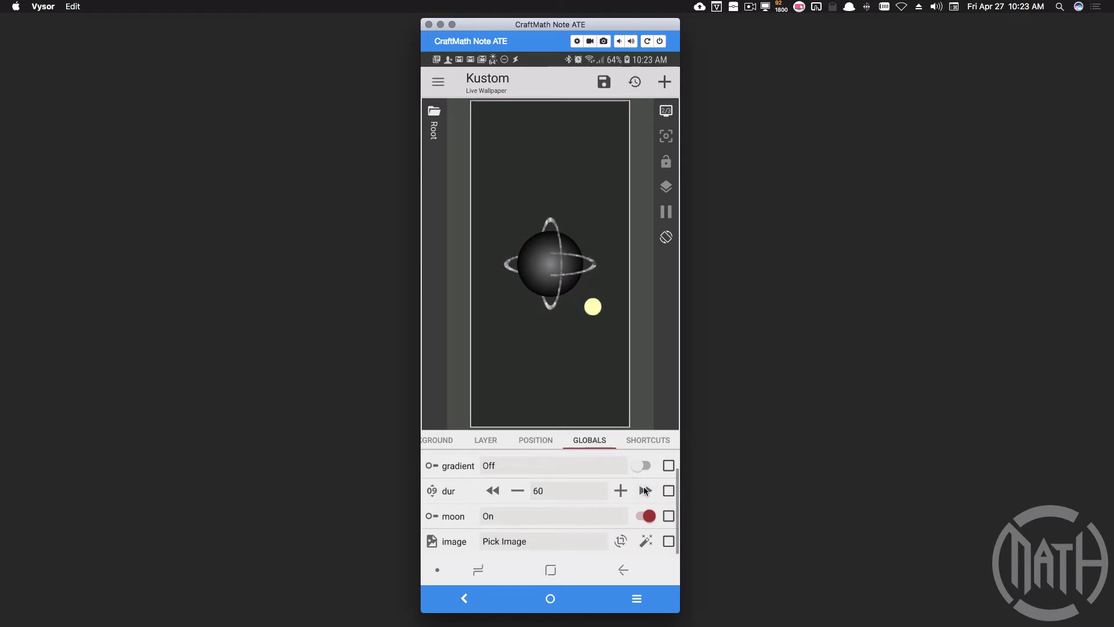
click(620, 490)
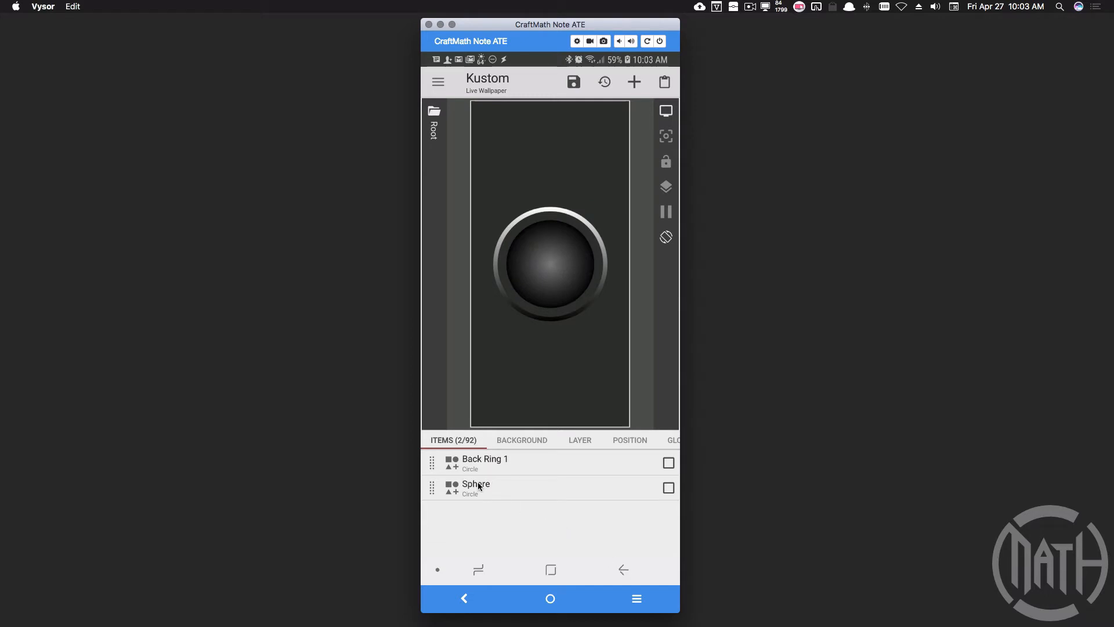
Open the Sphere item and inspect its Radial Gradient texture in FX.
click(476, 488)
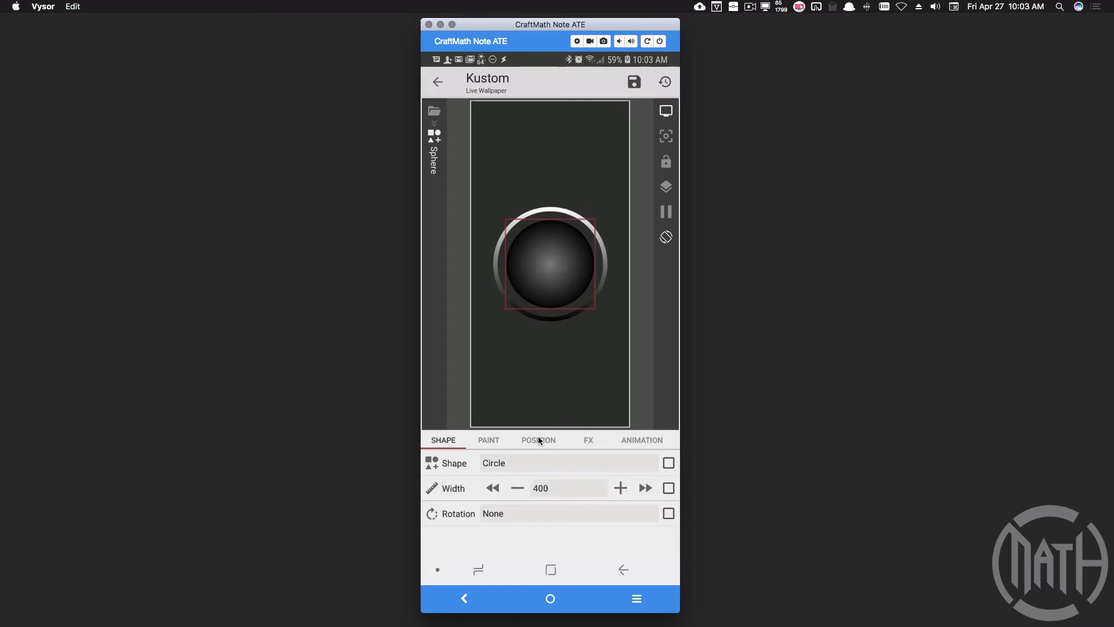
click(538, 439)
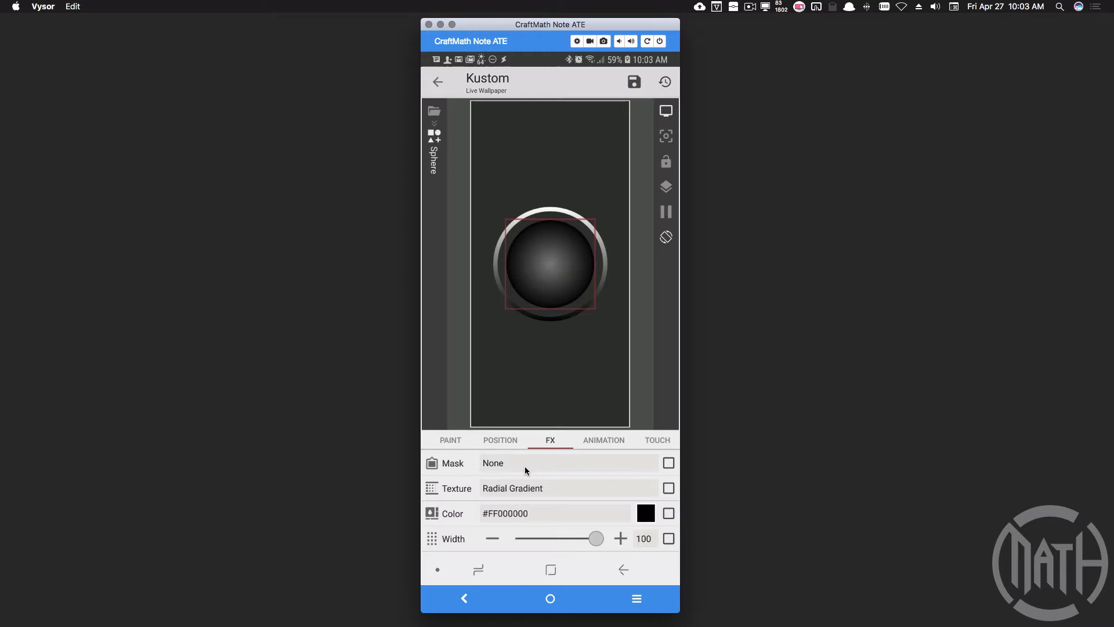
click(488, 439)
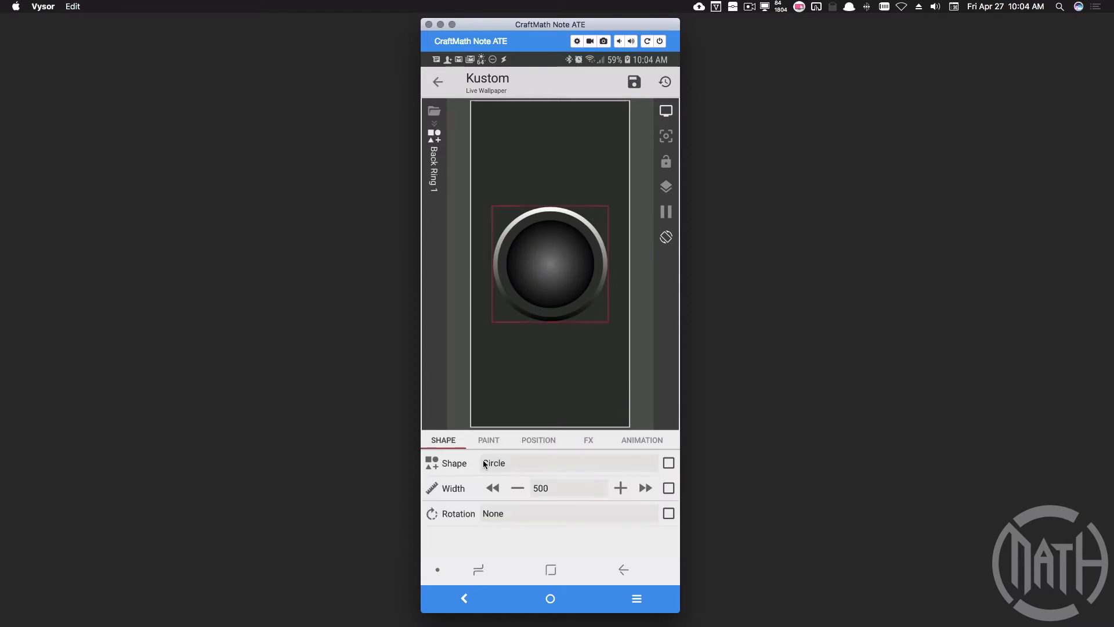
mouse_move(615, 234)
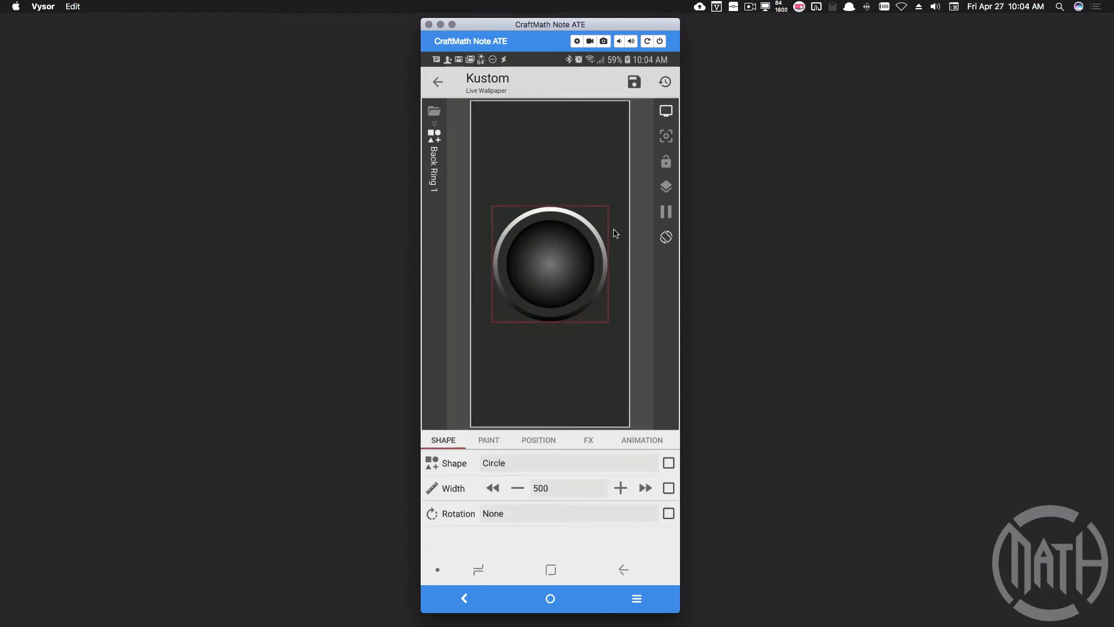
mouse_move(554, 310)
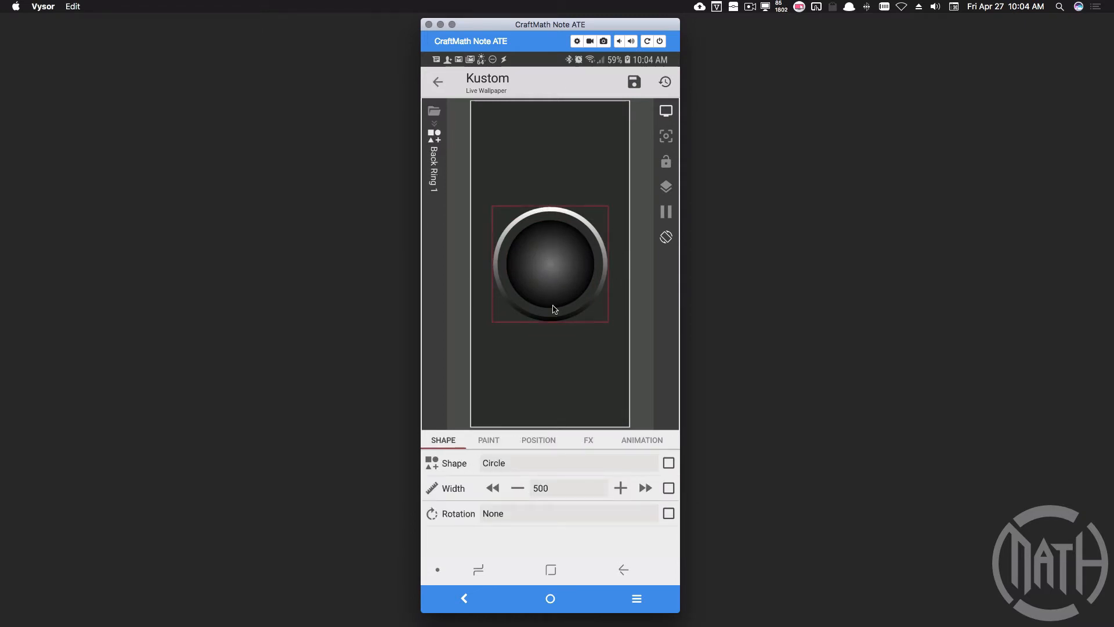
mouse_move(560, 247)
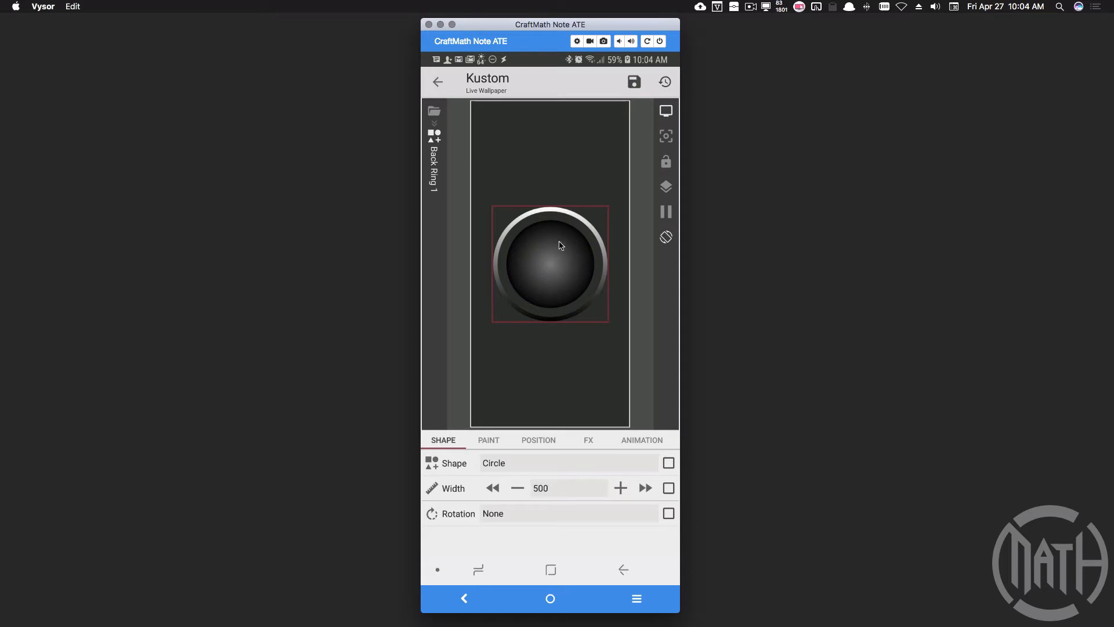
mouse_move(560, 229)
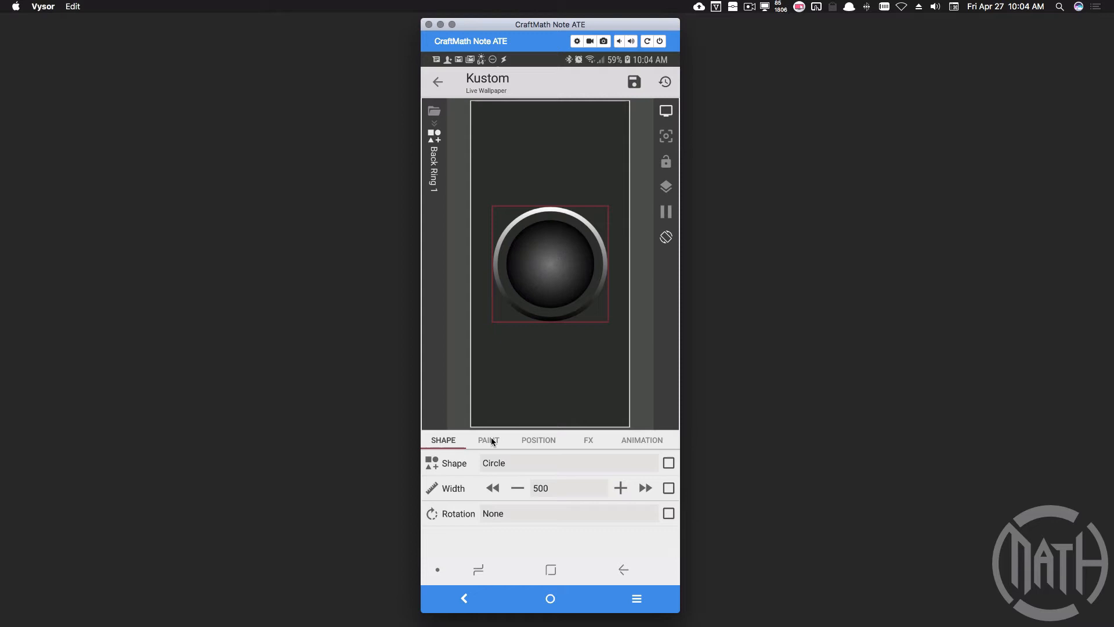
Inspect Back Ring 1's Paint, Position and FX settings, ending on its vertical gradient.
click(488, 440)
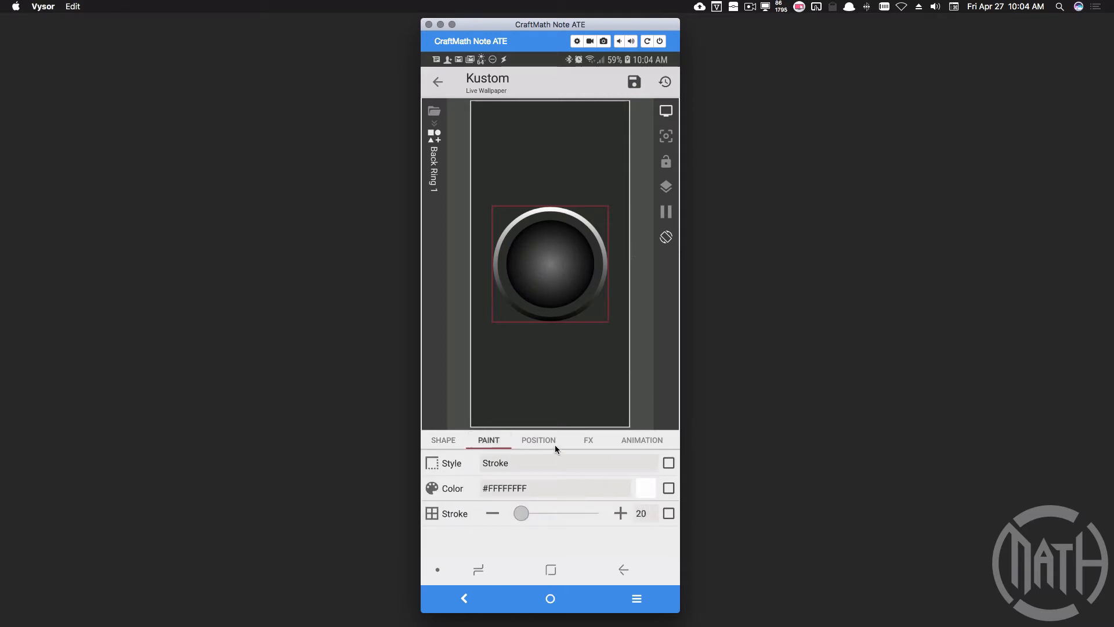
click(538, 439)
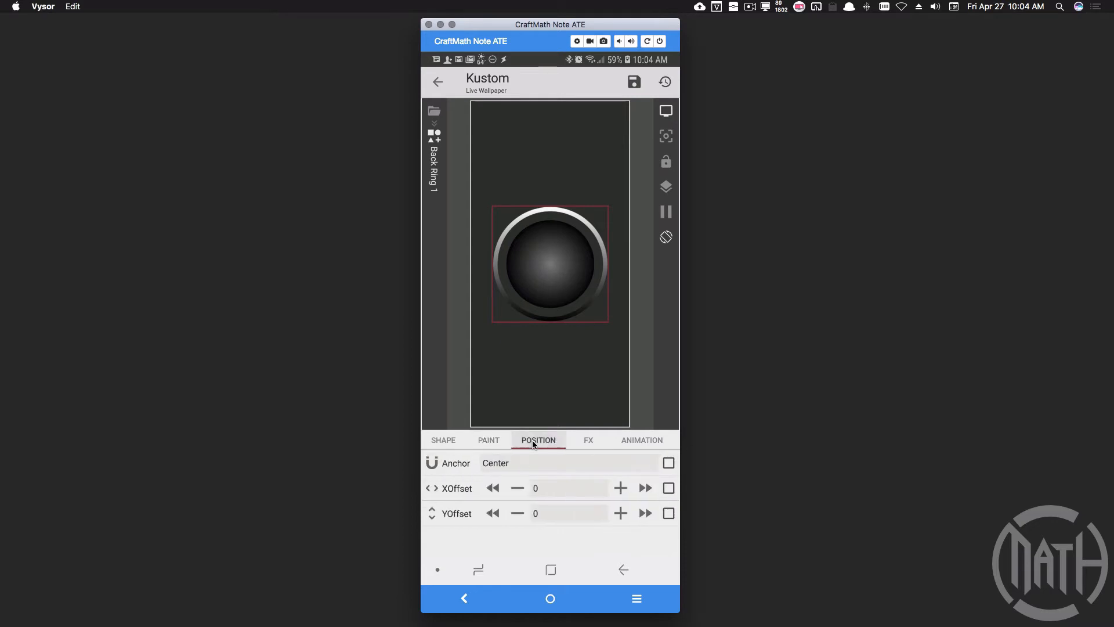
click(551, 440)
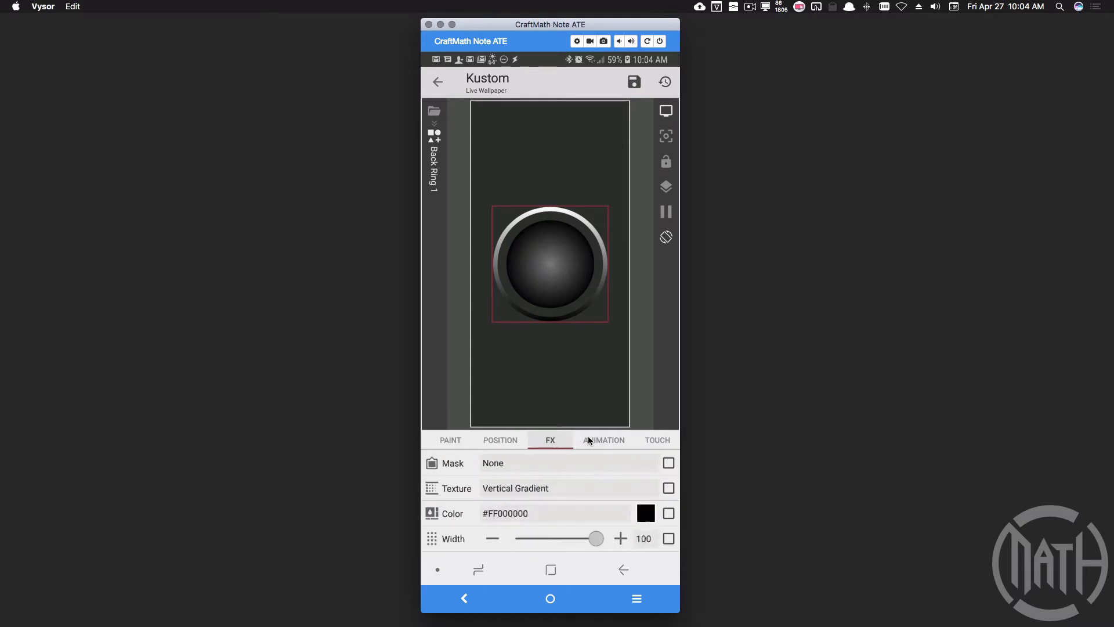
click(623, 569)
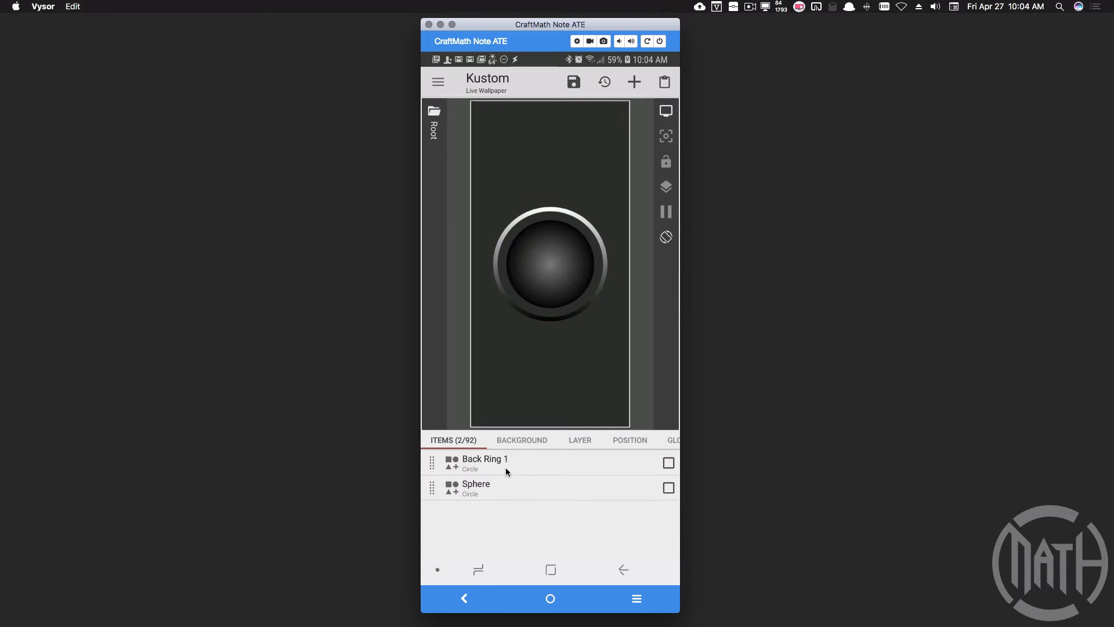
mouse_move(564, 465)
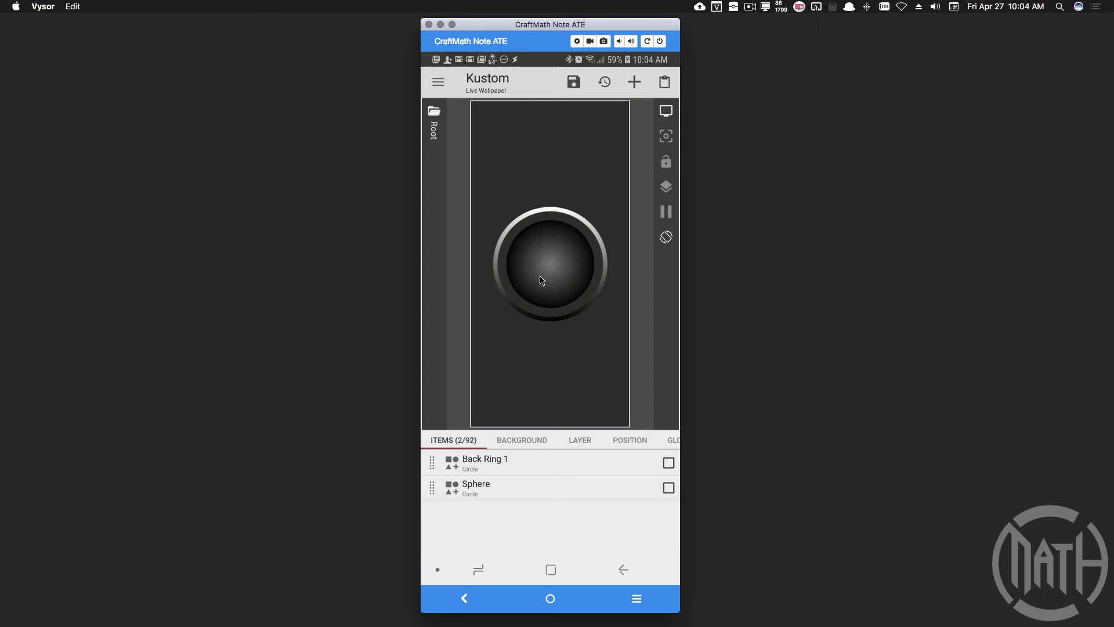
mouse_move(503, 269)
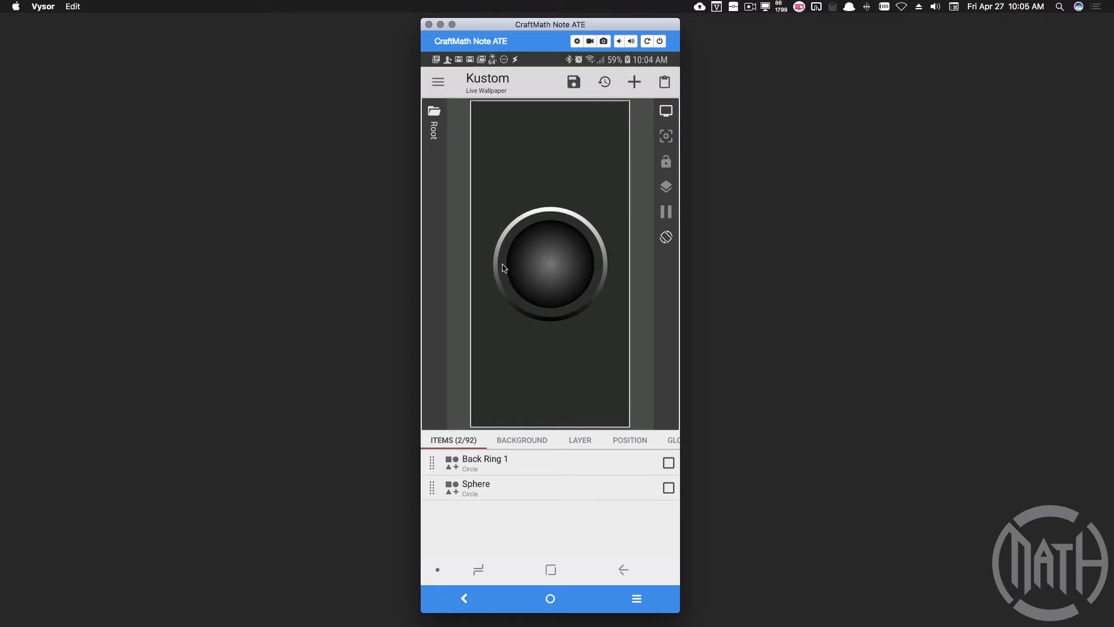
mouse_move(597, 259)
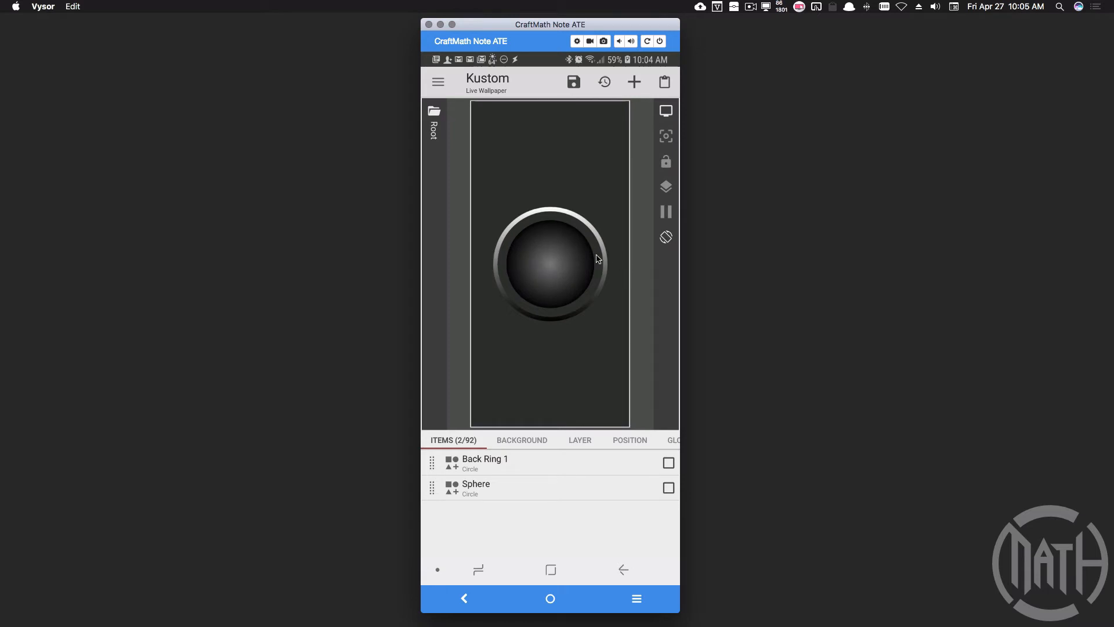
Add a Back Ring 1 animation triggered by formula f, duration 10, amount 75.
click(485, 463)
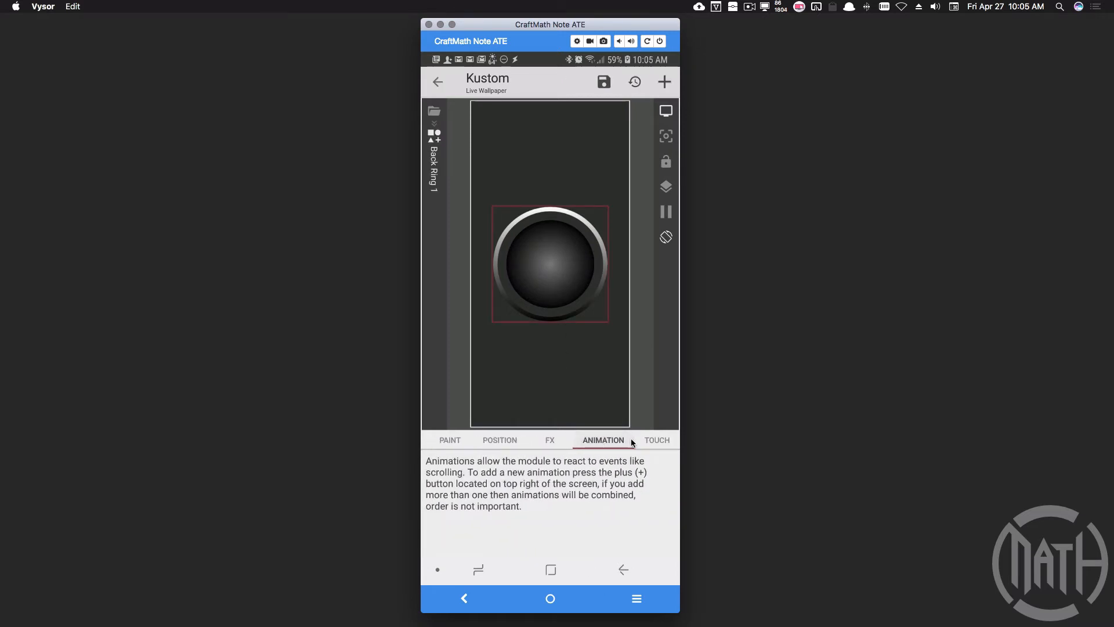
click(664, 81)
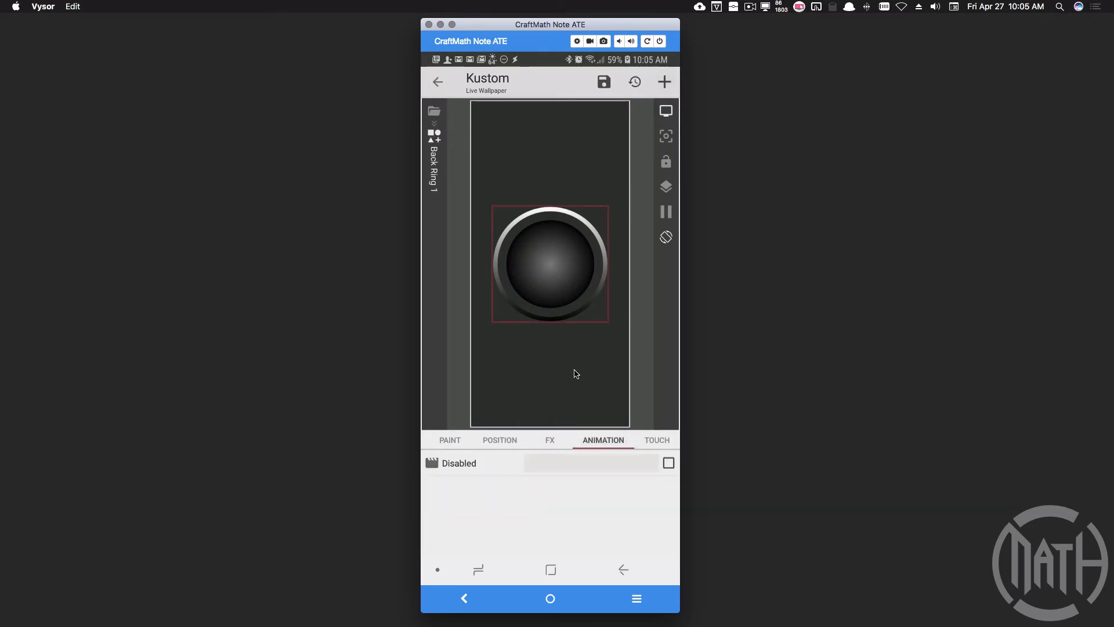
click(668, 463)
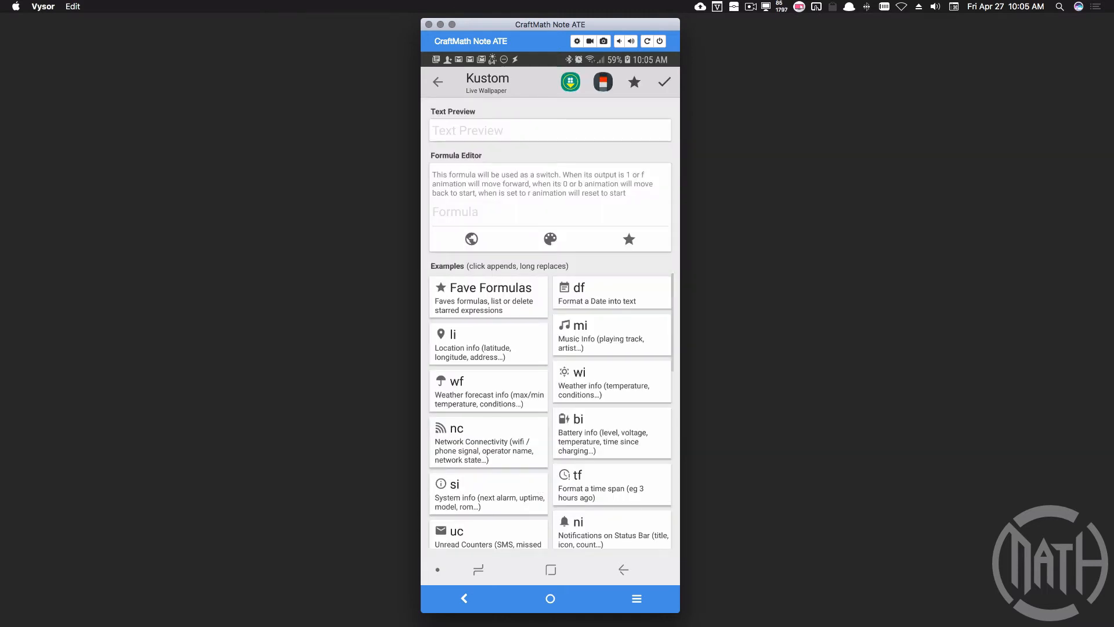
text(f)
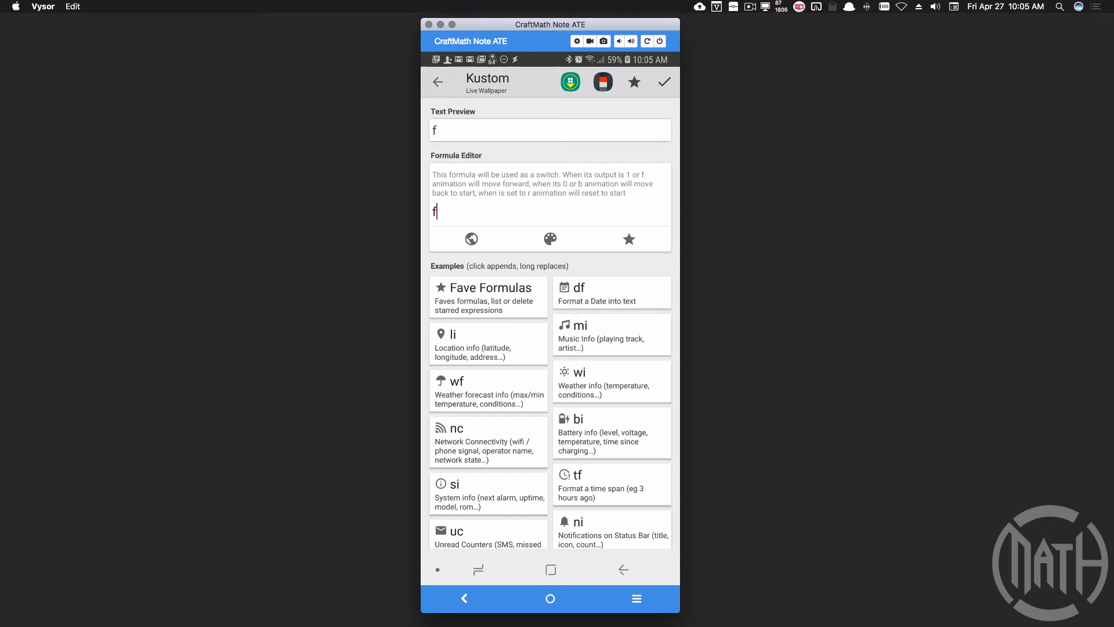
click(662, 82)
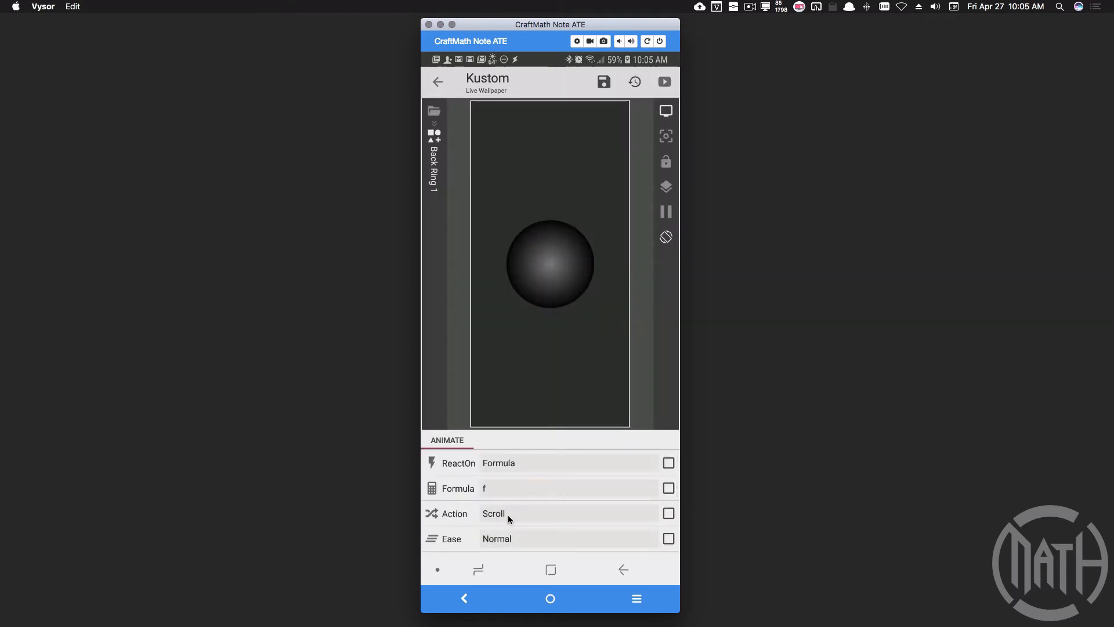
click(493, 513)
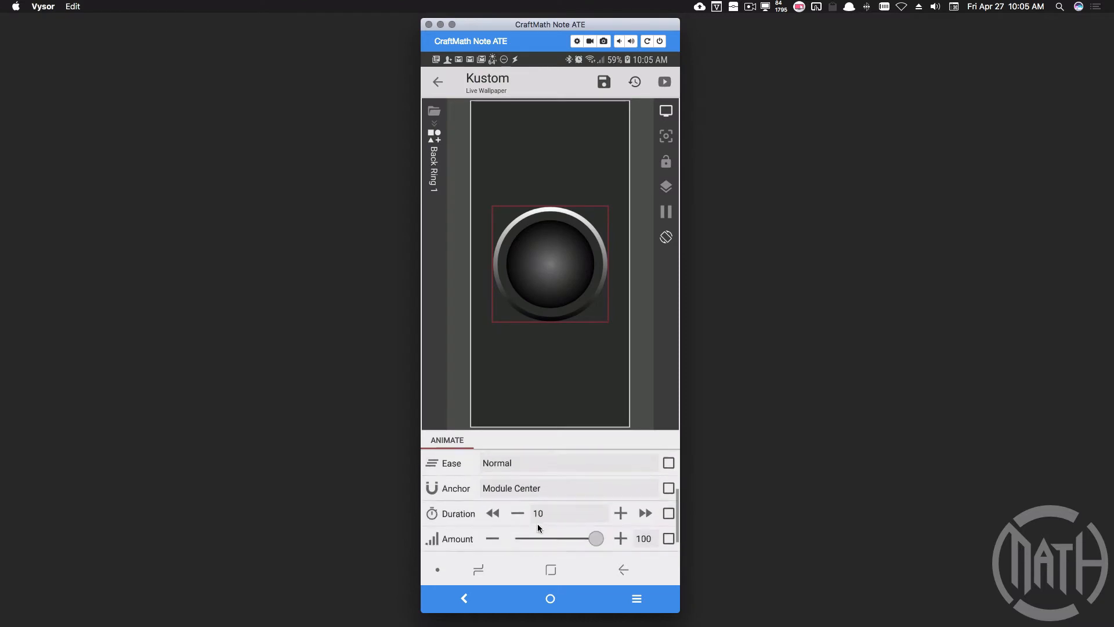
scroll(down, 3)
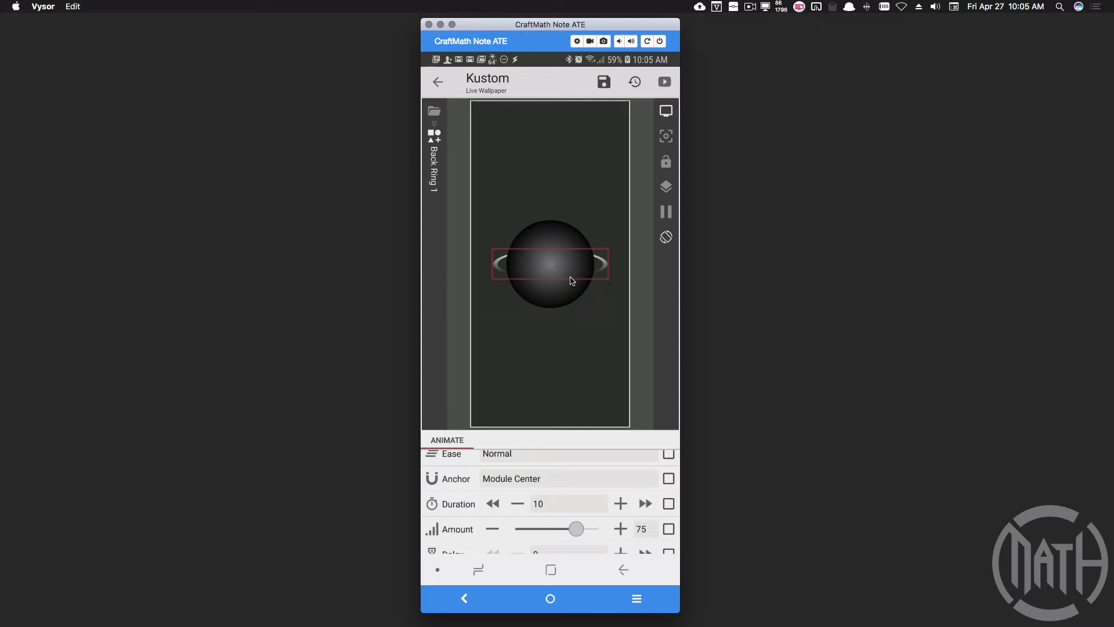
mouse_move(447, 167)
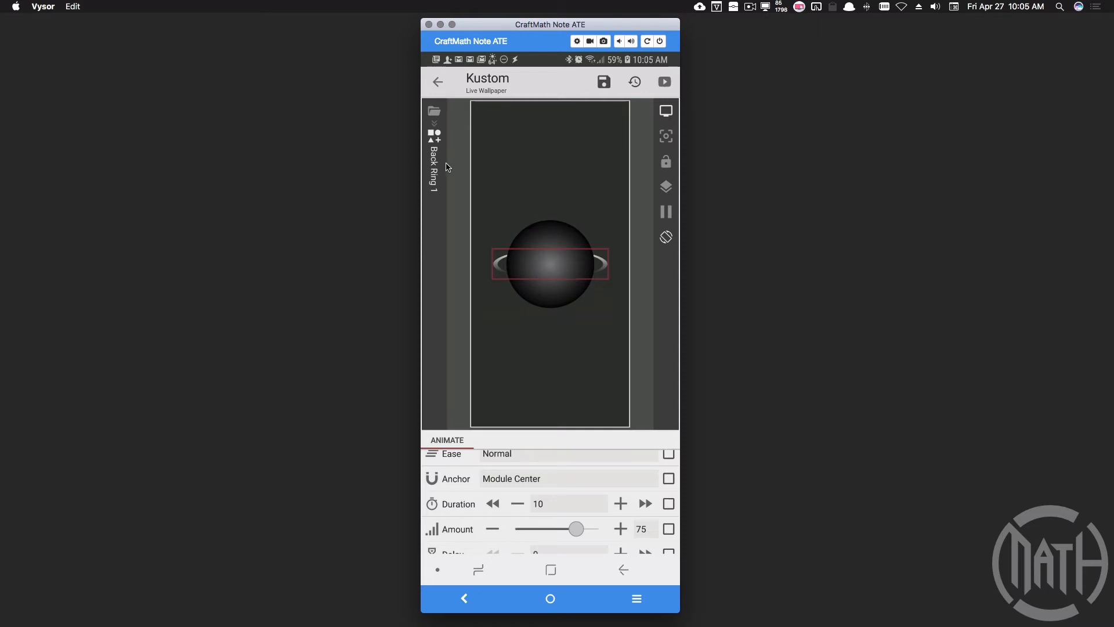
mouse_move(547, 272)
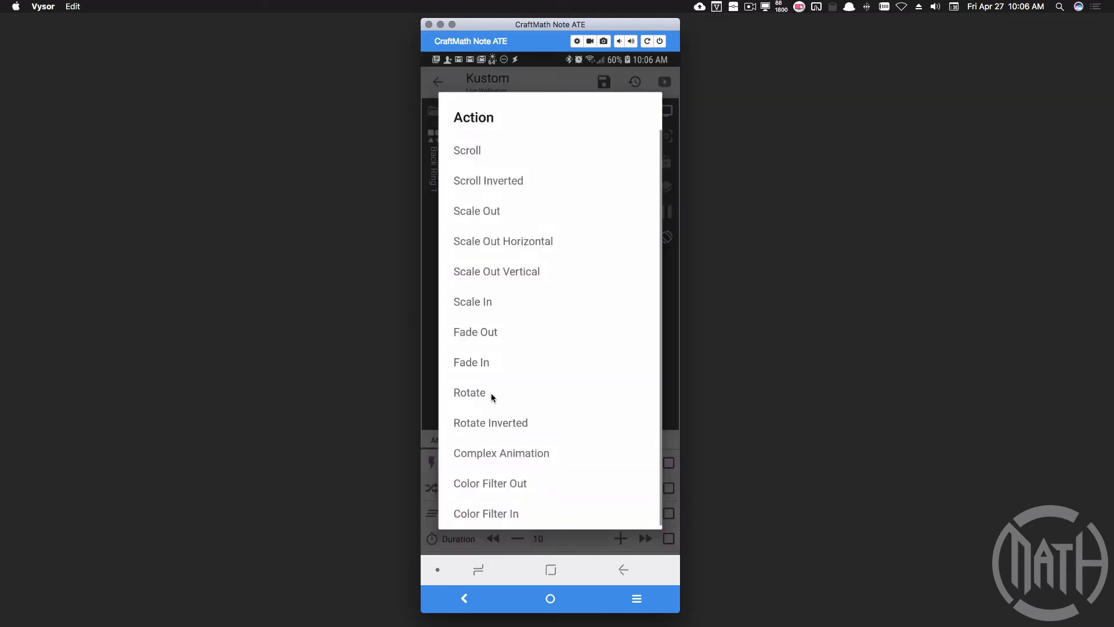
Make Back Ring 1's animation a straight-eased Rotate with duration 10, amount 100.
click(469, 393)
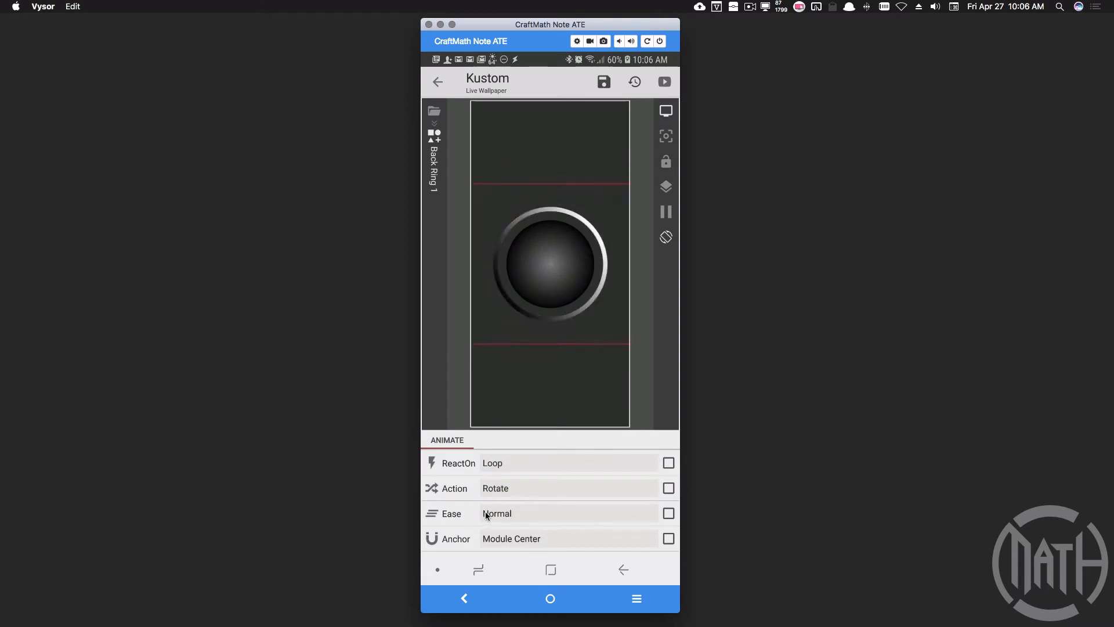
click(497, 513)
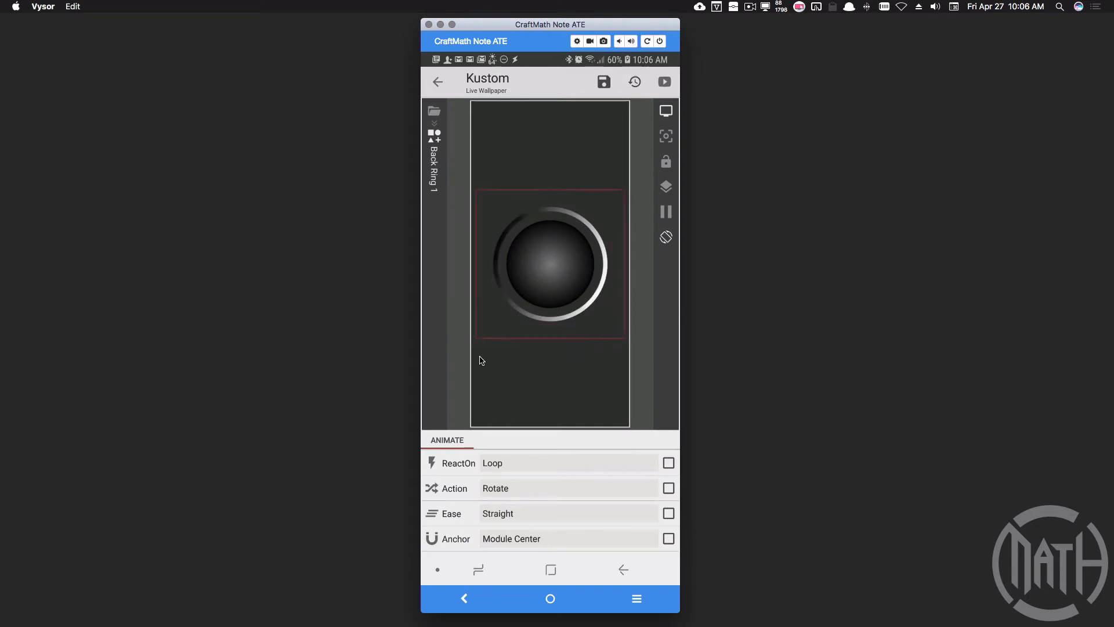
scroll(down, 3)
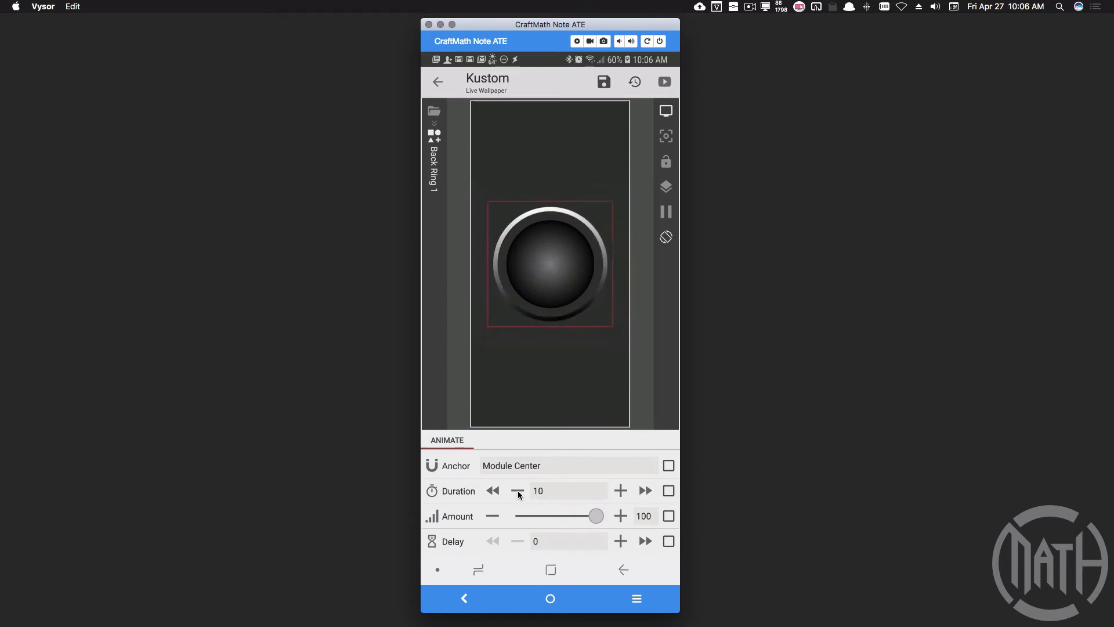
click(664, 82)
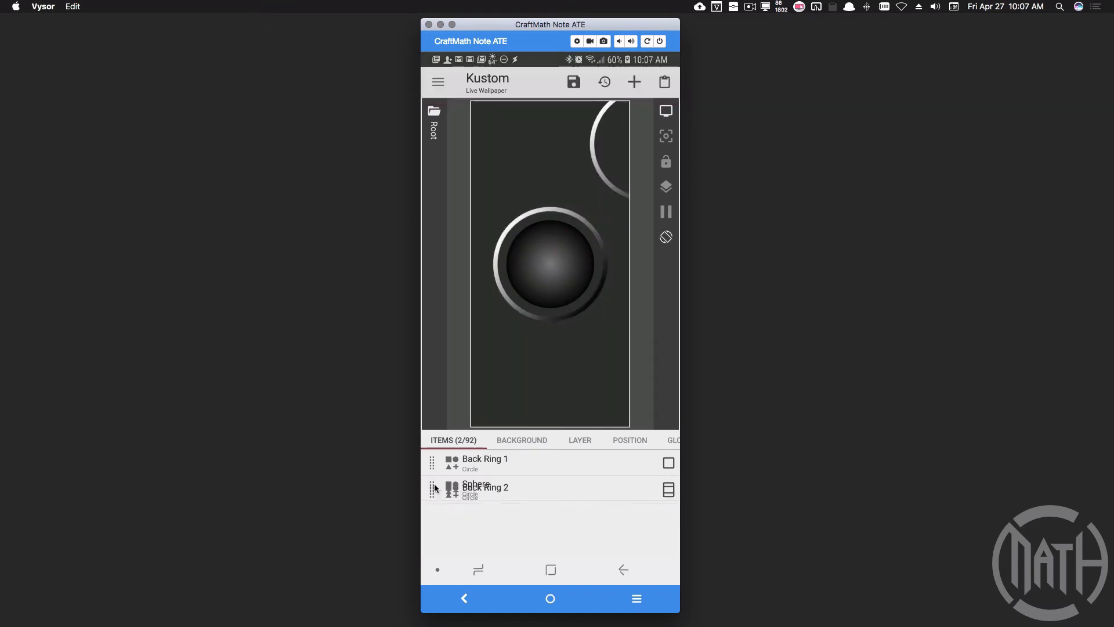
Center Back Ring 2 with a YOffset of 5 and save the wallpaper.
click(486, 487)
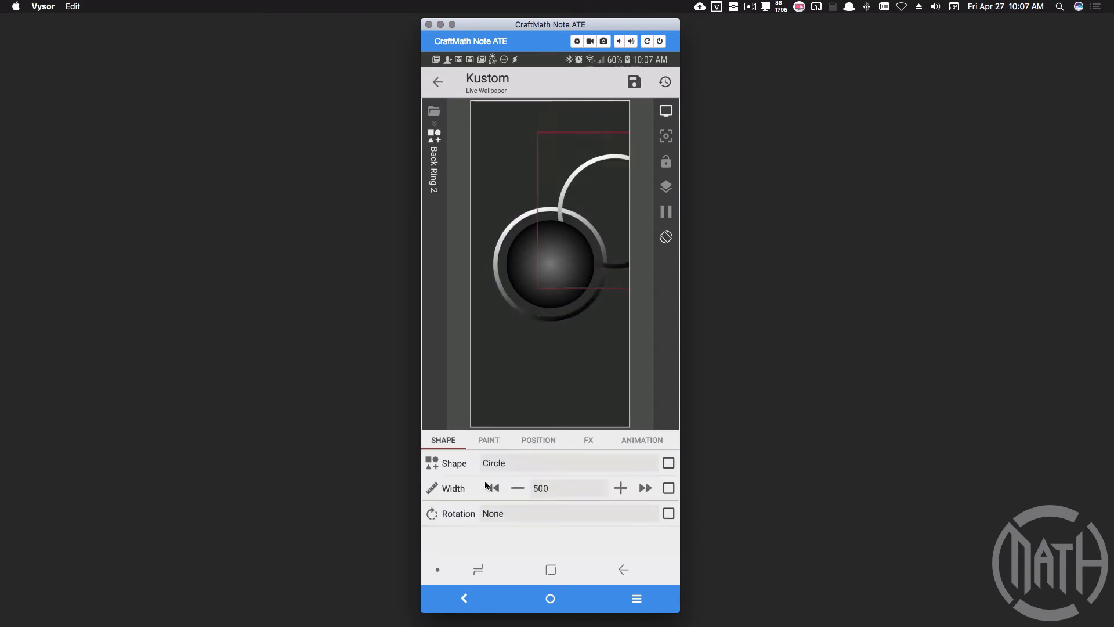
click(538, 439)
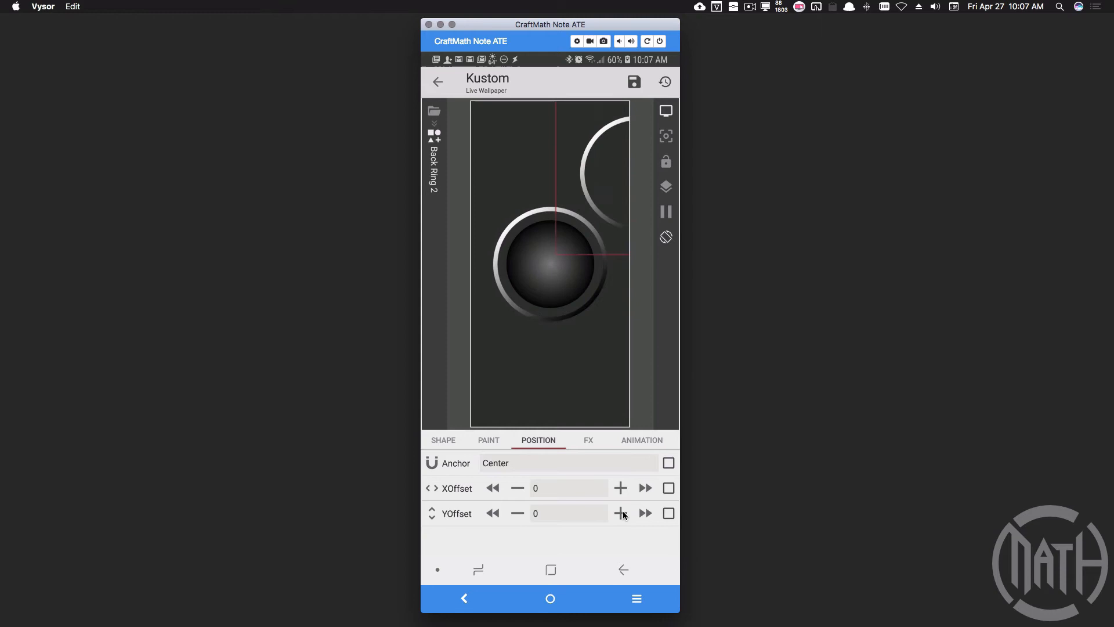
click(620, 512)
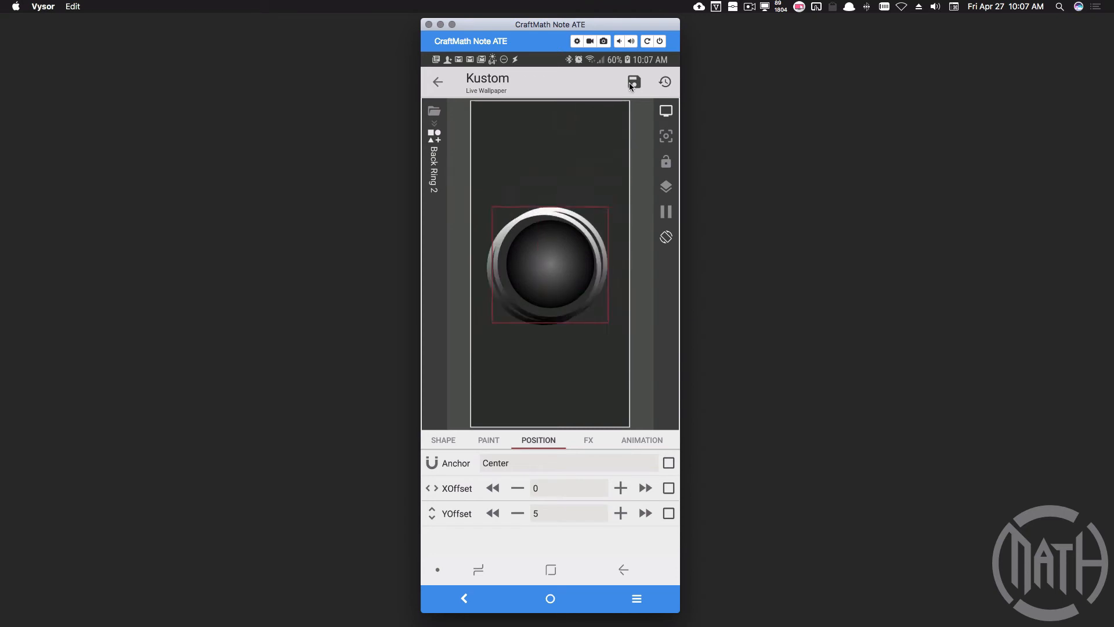
click(633, 82)
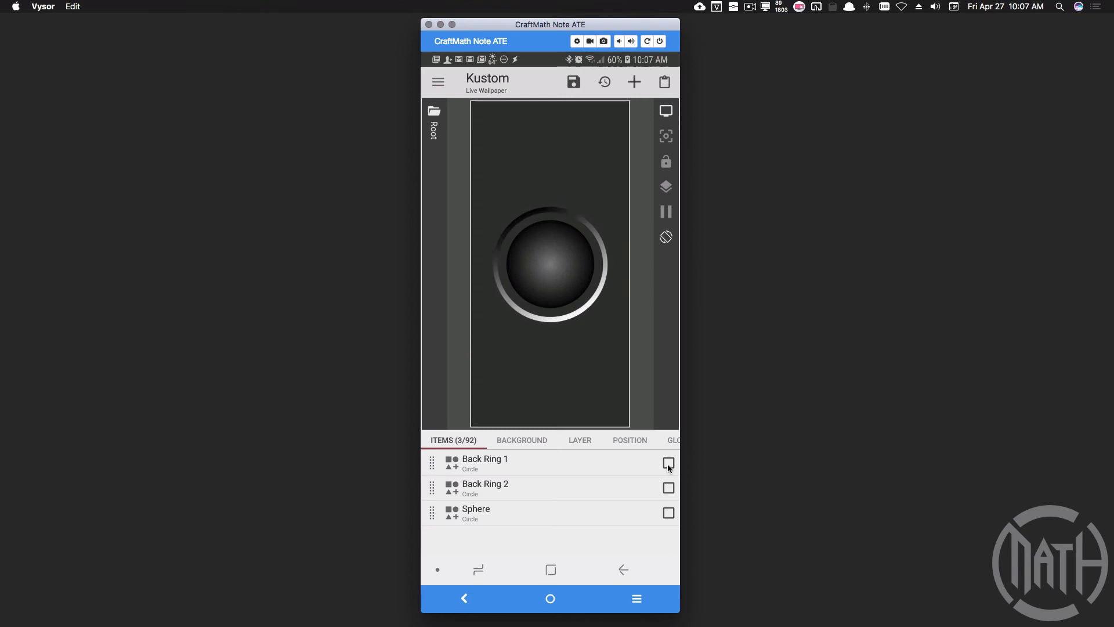
Select Back Ring 1 in the item list for copying.
click(667, 463)
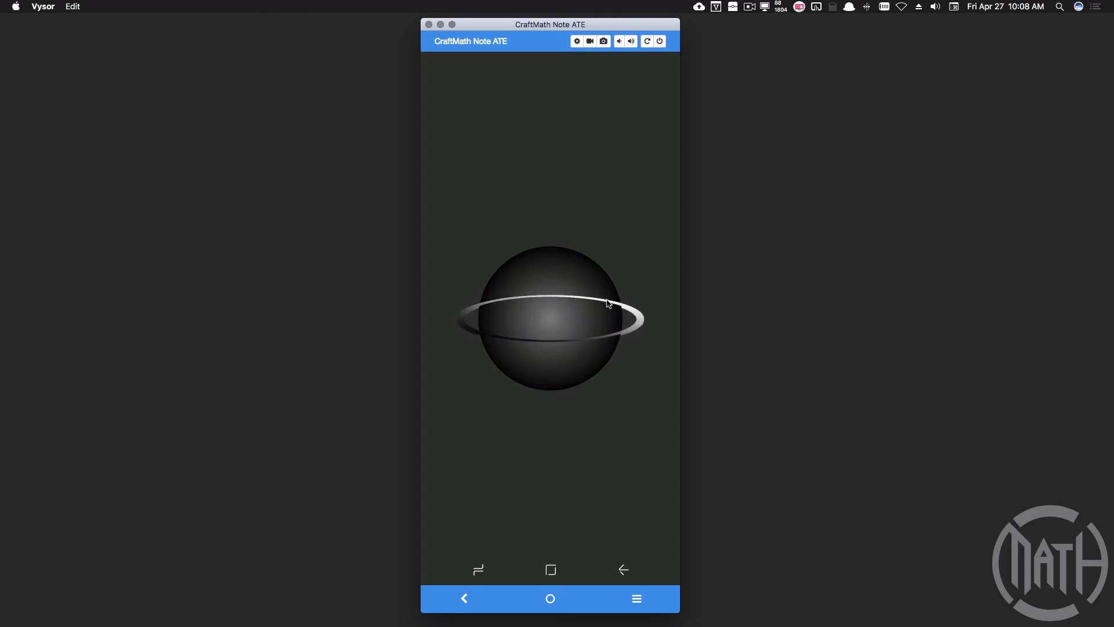
mouse_move(551, 348)
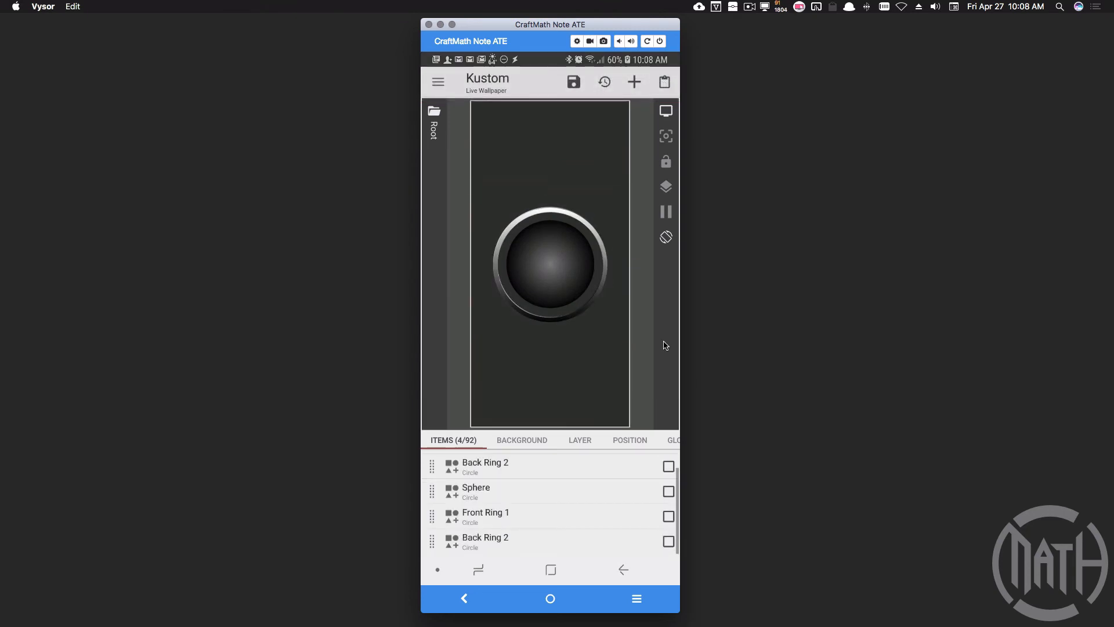
Rename the second pasted ring copy to Front Ring 2.
click(668, 542)
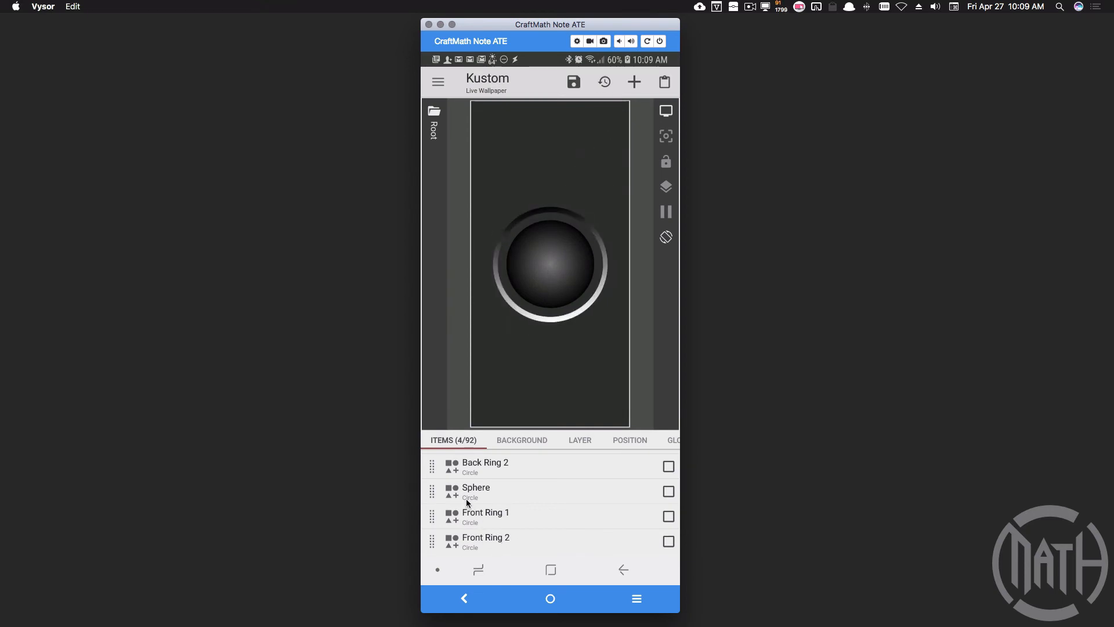
mouse_move(538, 565)
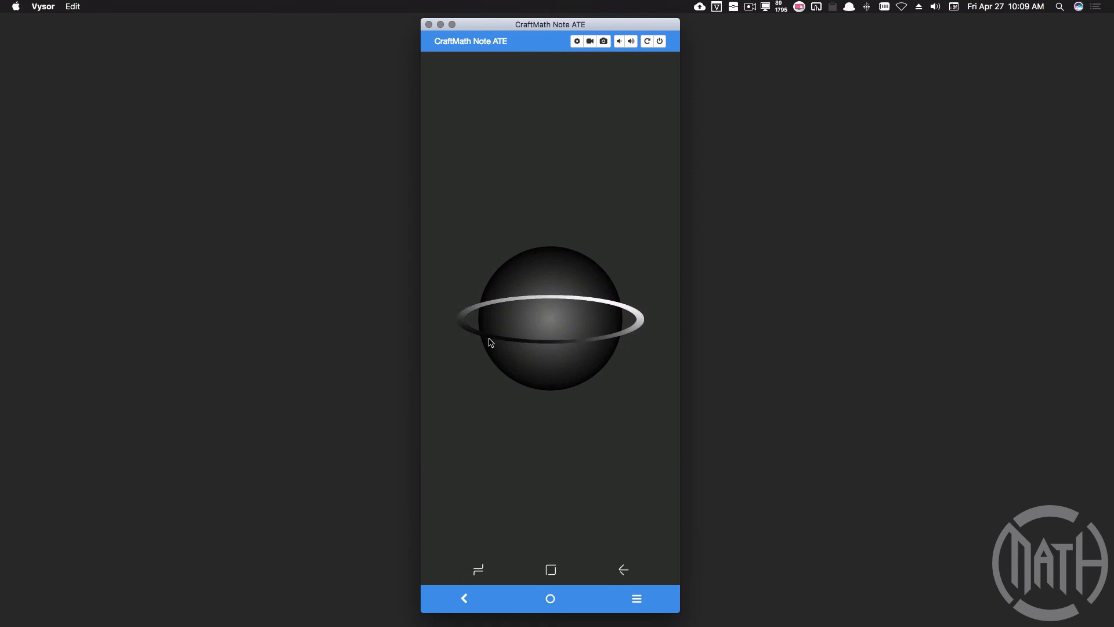
mouse_move(493, 308)
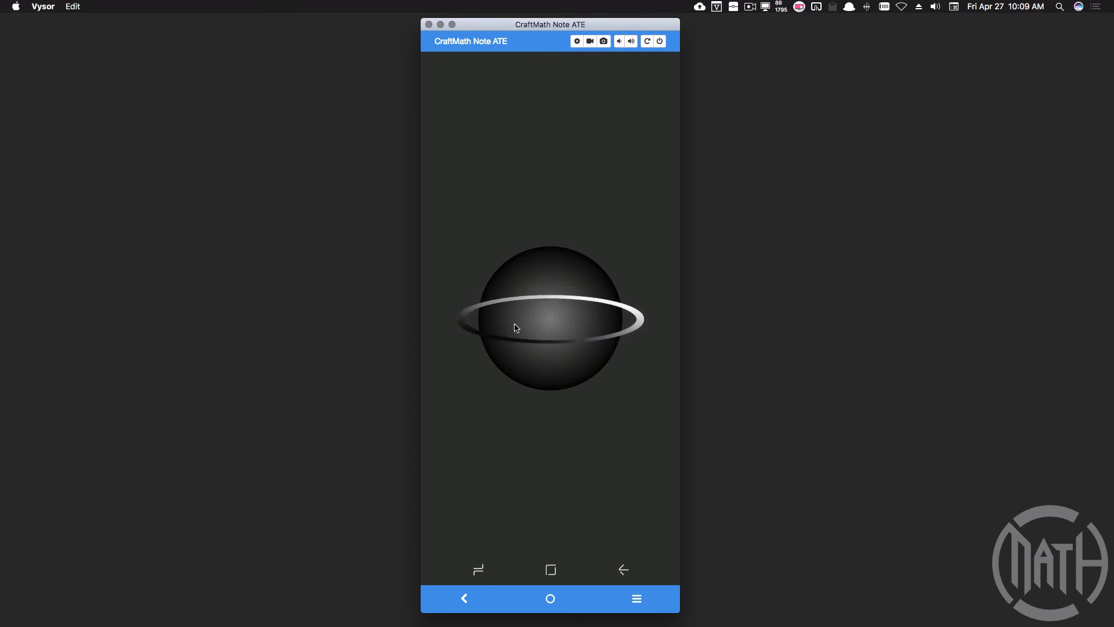
mouse_move(537, 359)
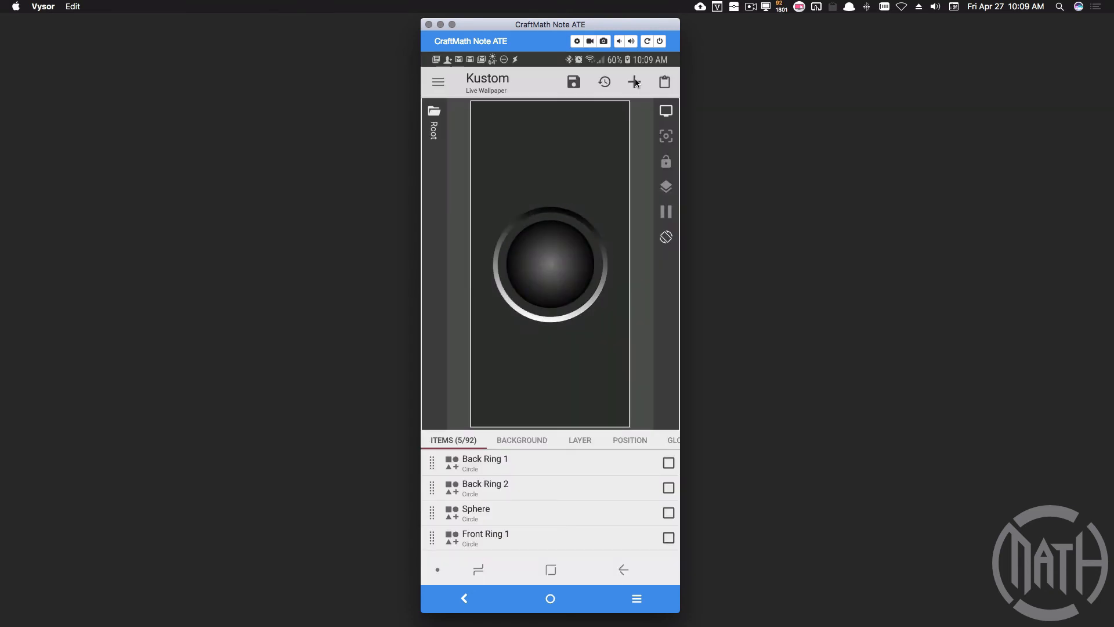
Make Clip Front a 400×200 circle slice with angle 180 and rotation 90.
scroll(down, 3)
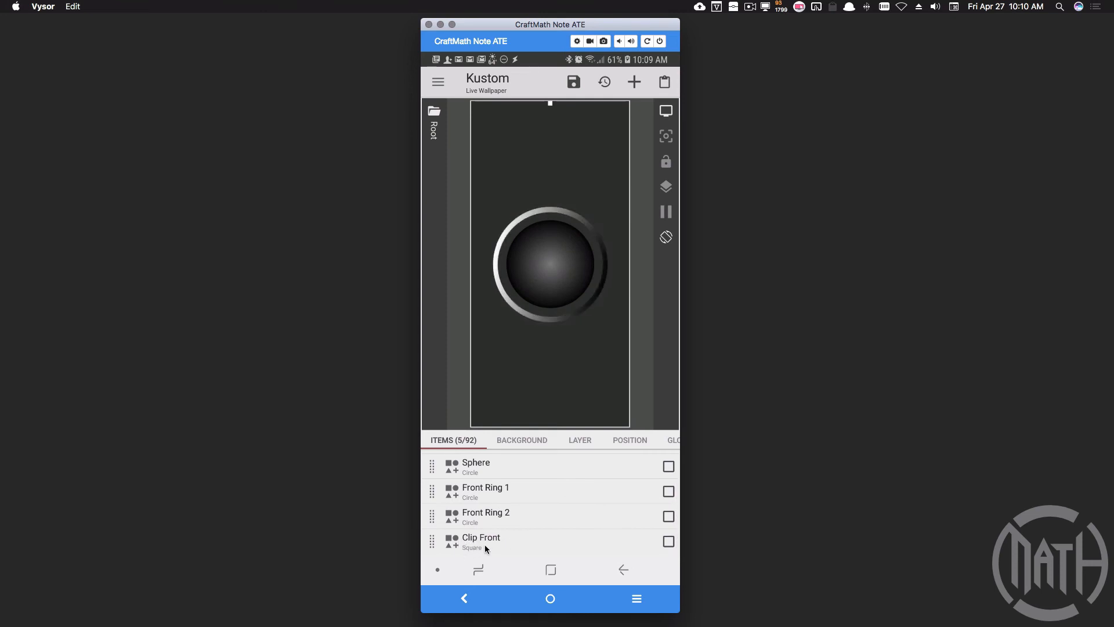
click(481, 541)
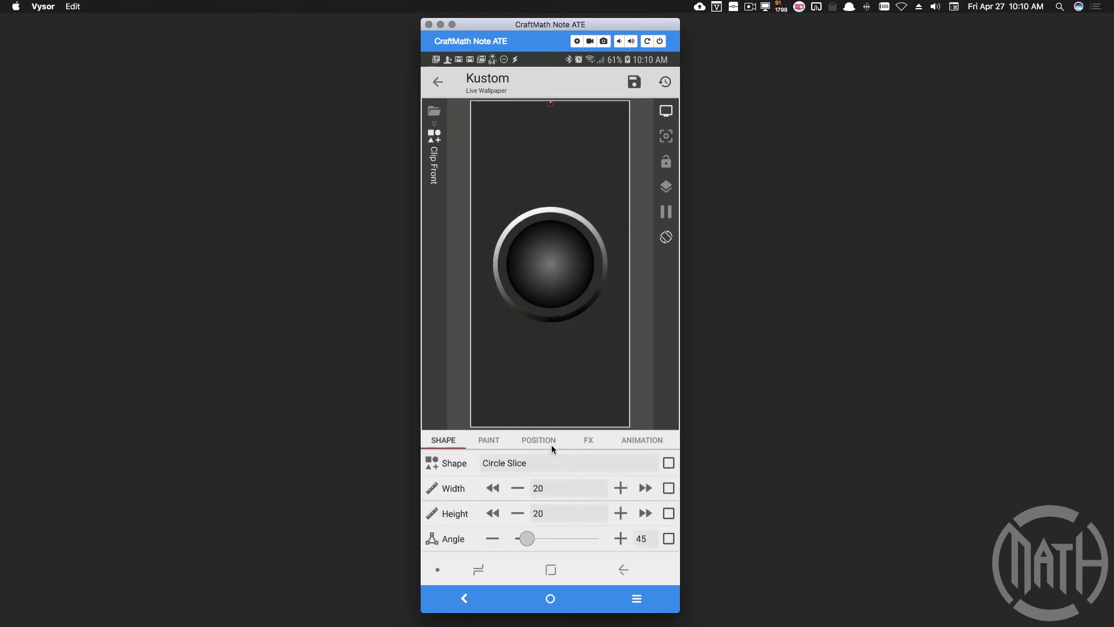
click(538, 440)
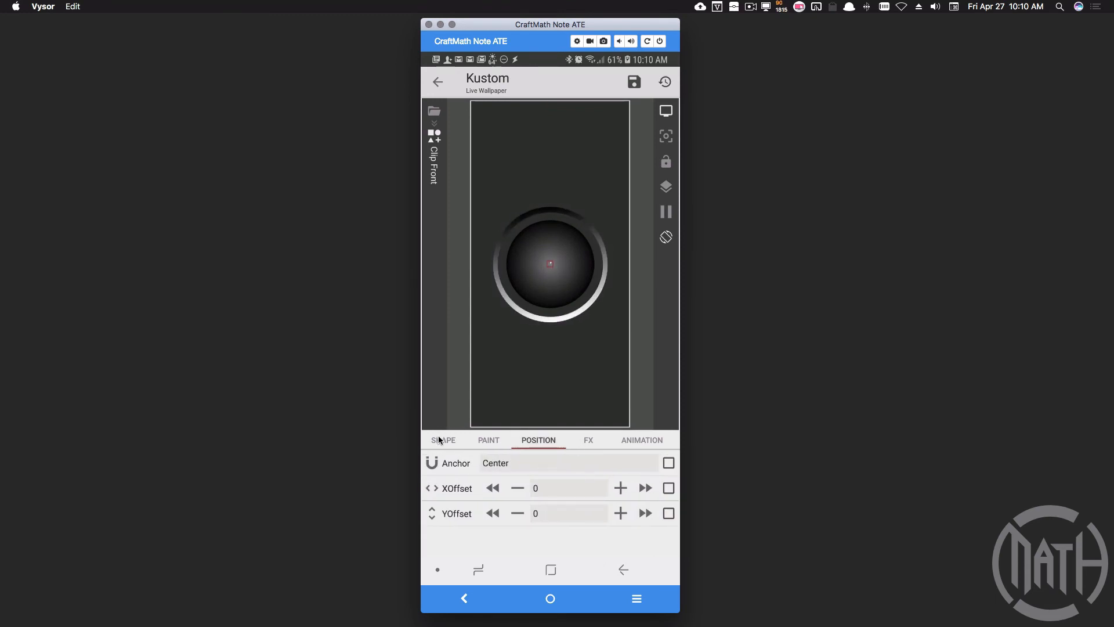
click(442, 440)
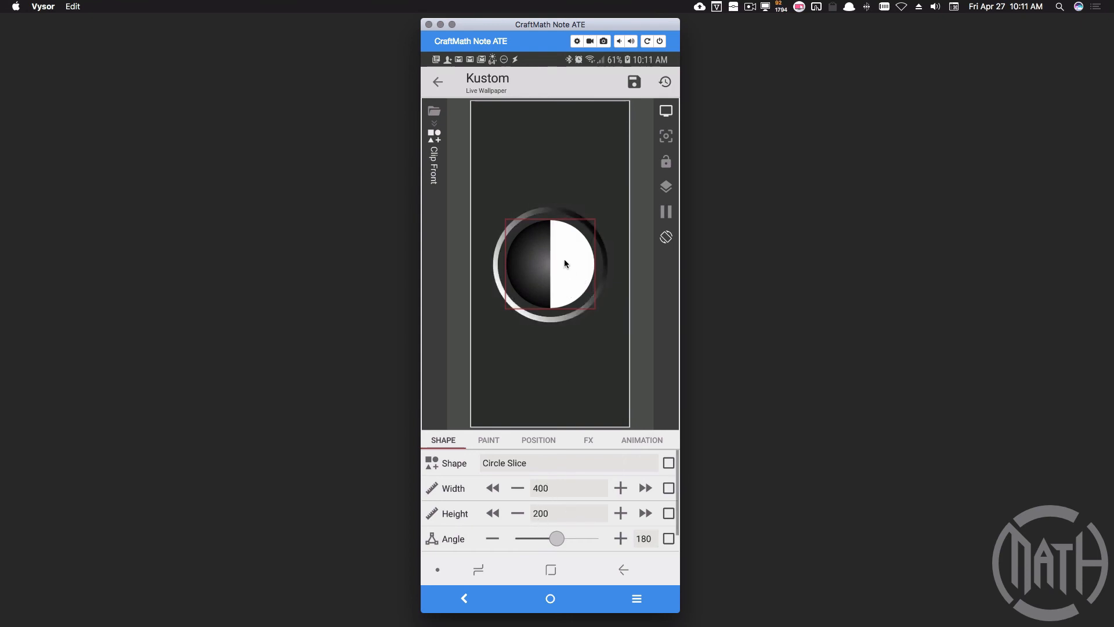
scroll(down, 3)
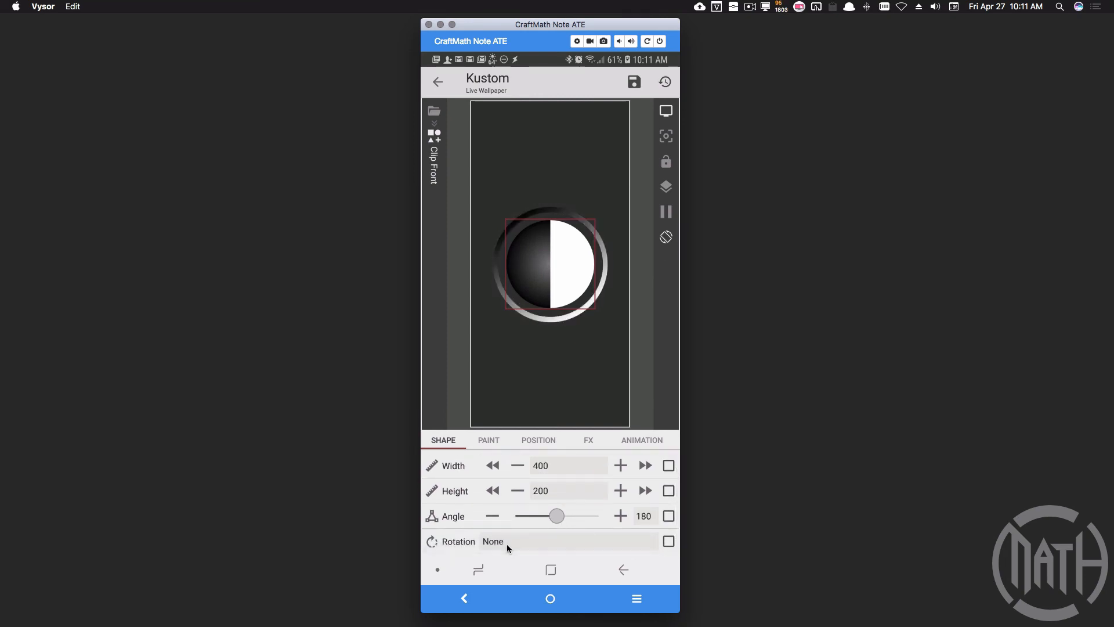
click(492, 541)
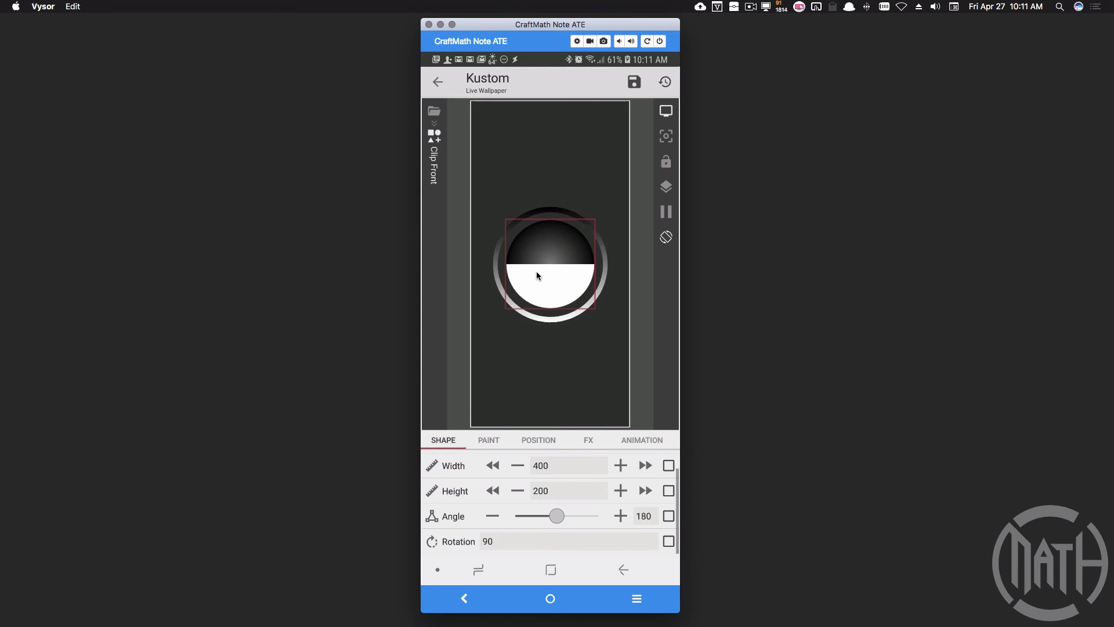
click(437, 81)
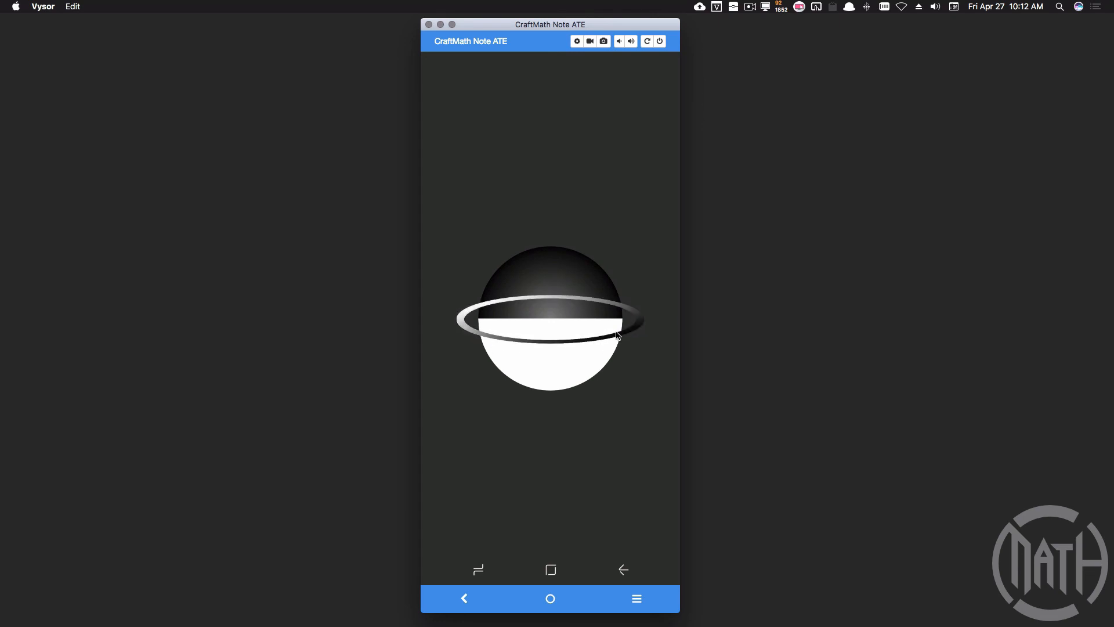
mouse_move(481, 324)
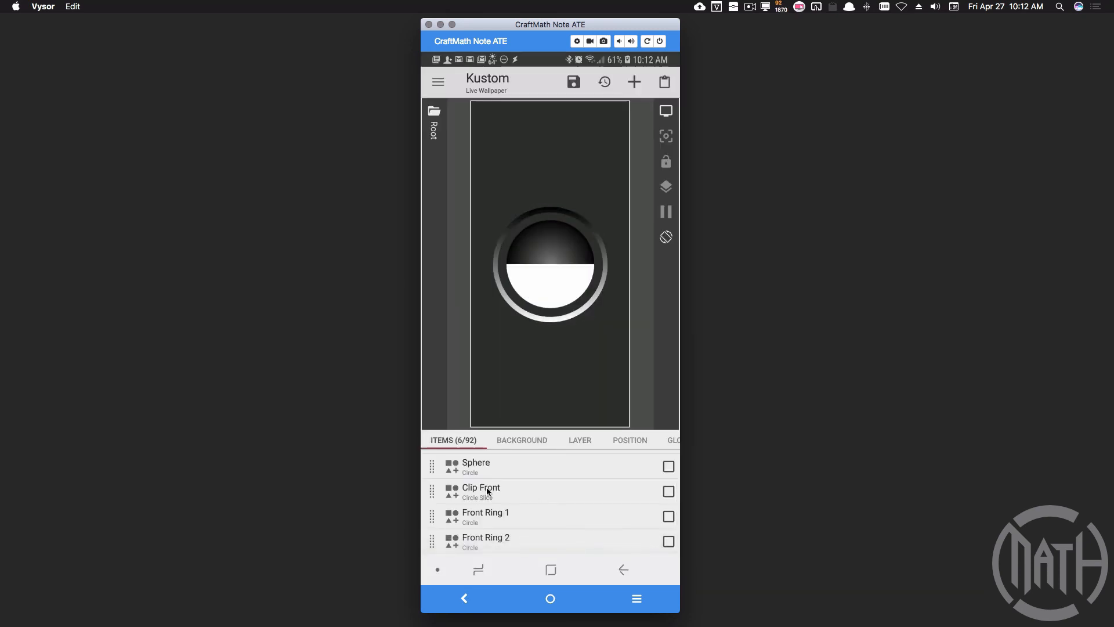
Open the Clip Front shape.
click(481, 491)
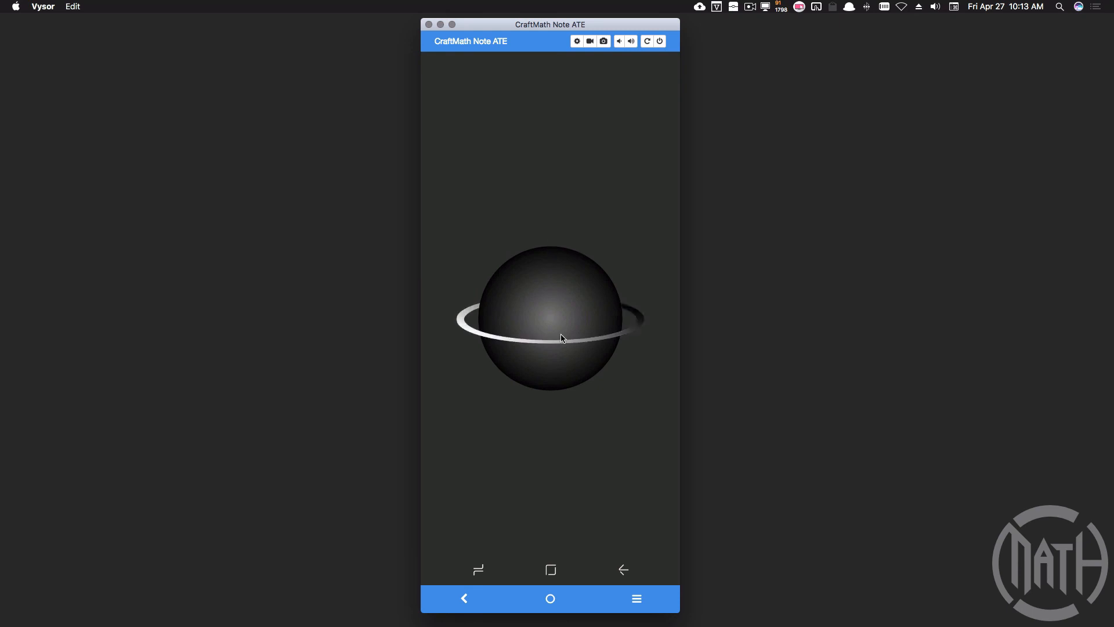
mouse_move(455, 297)
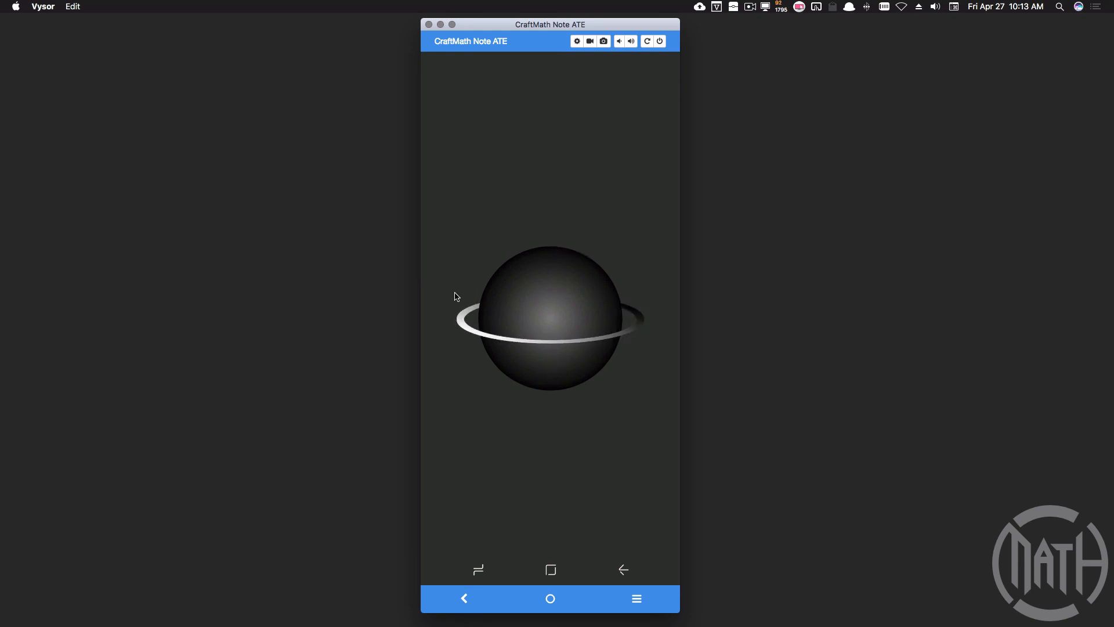